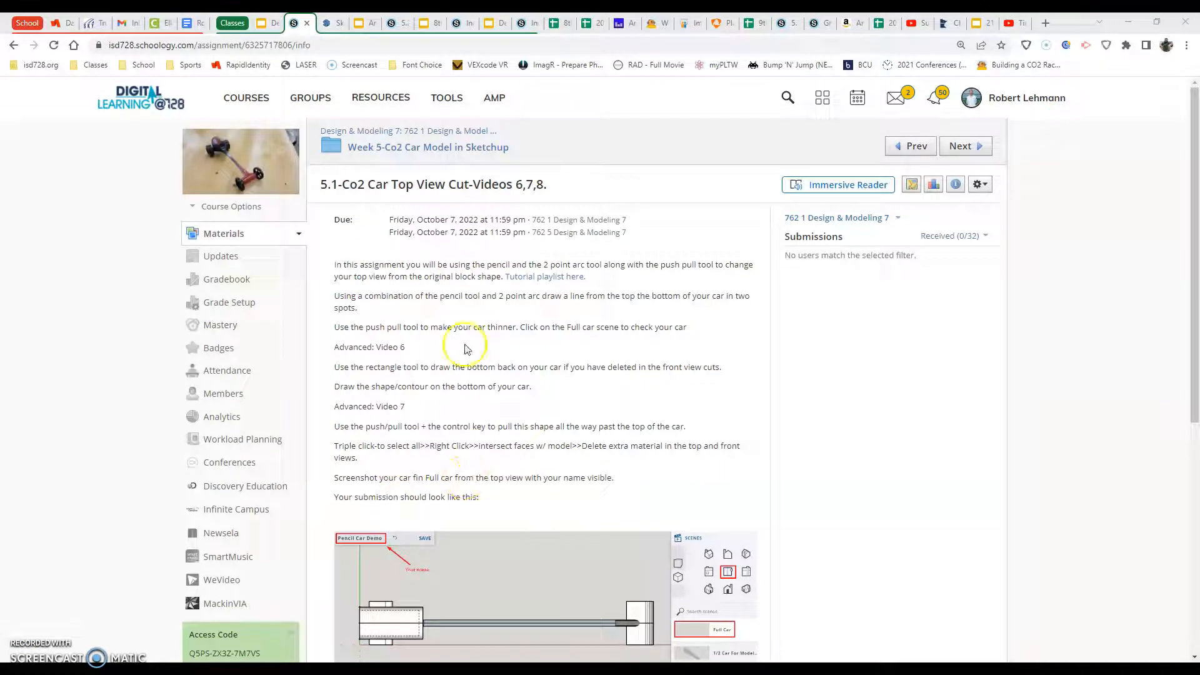
mouse_move(402, 402)
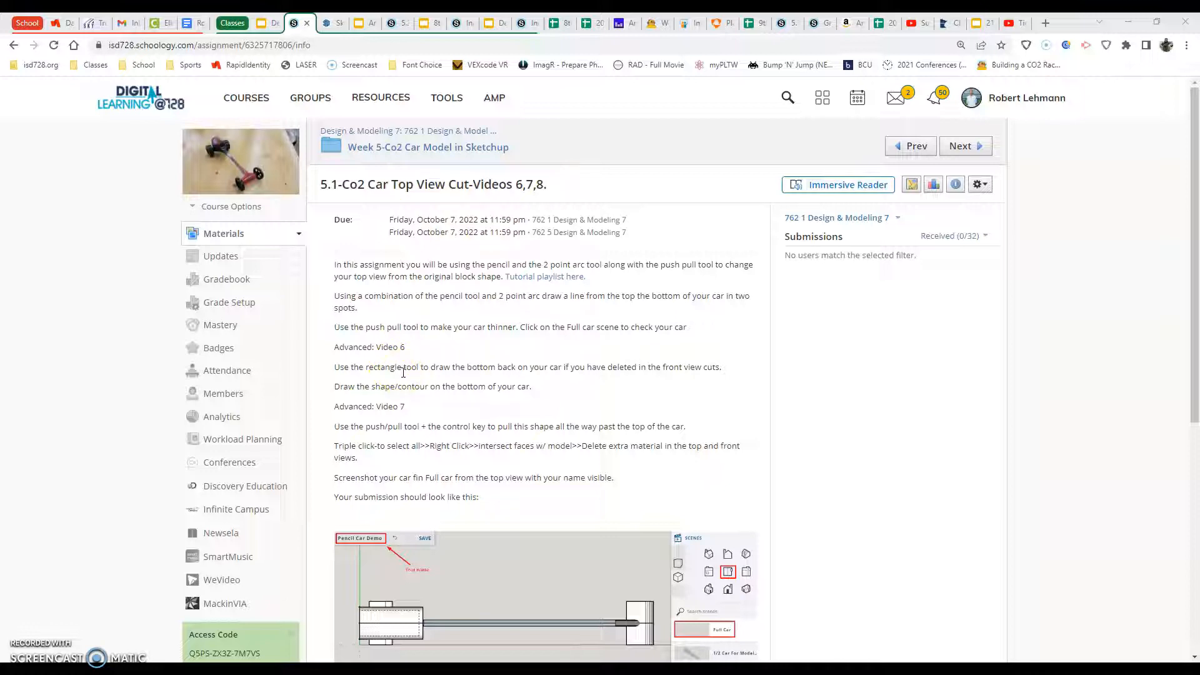
mouse_move(409, 369)
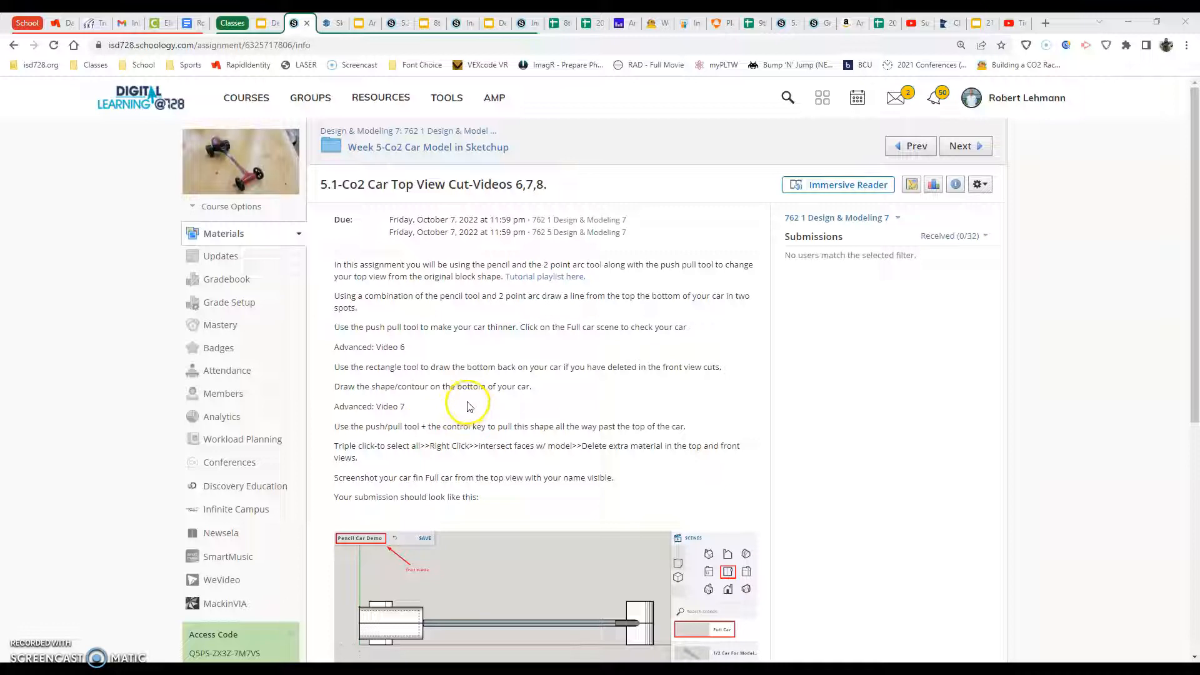
Bring up the car model in SketchUp and pick a scene in the Scenes panel
click(331, 23)
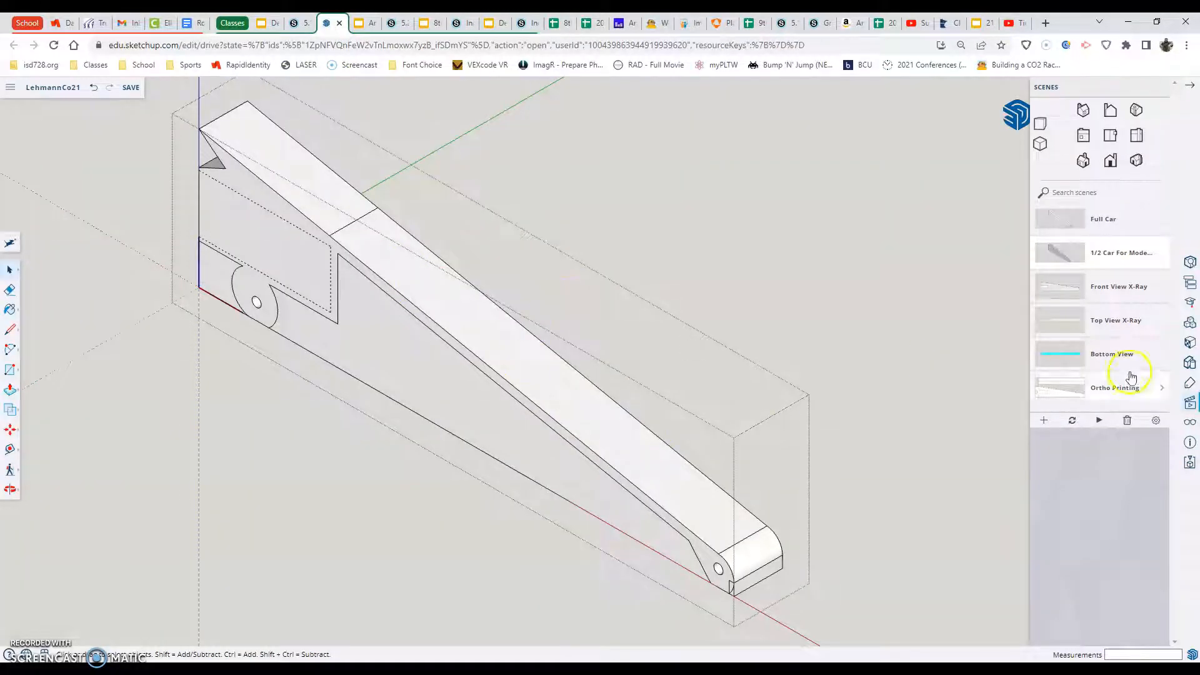
double_click(1111, 354)
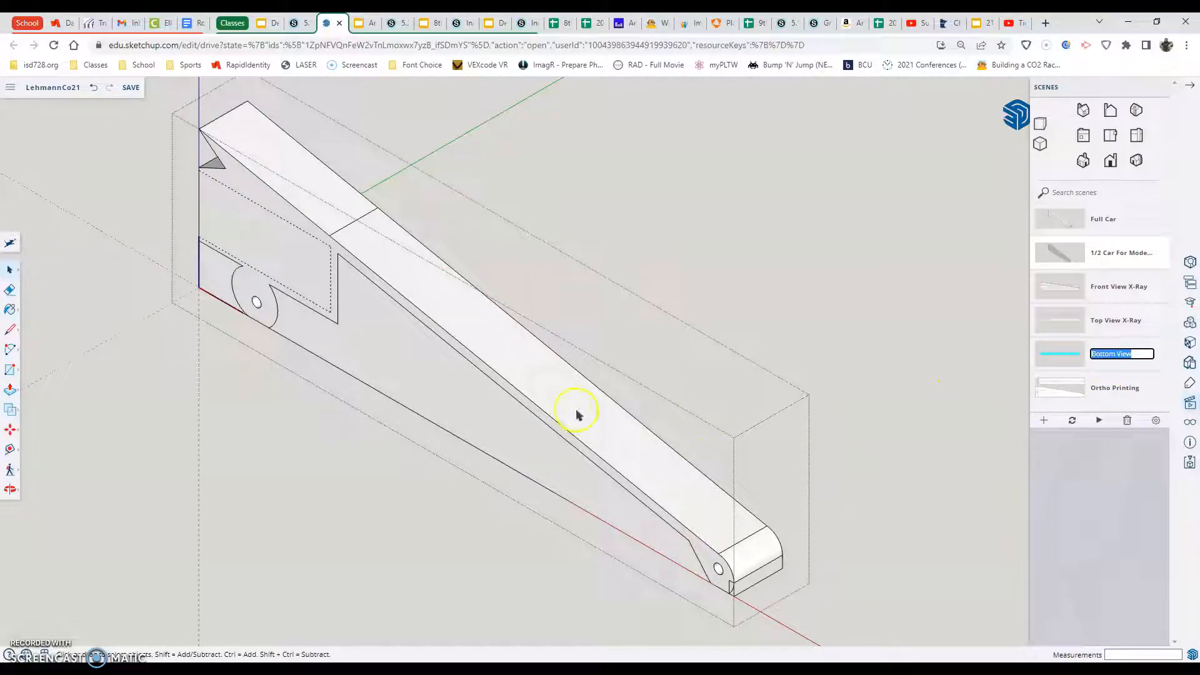
mouse_move(363, 340)
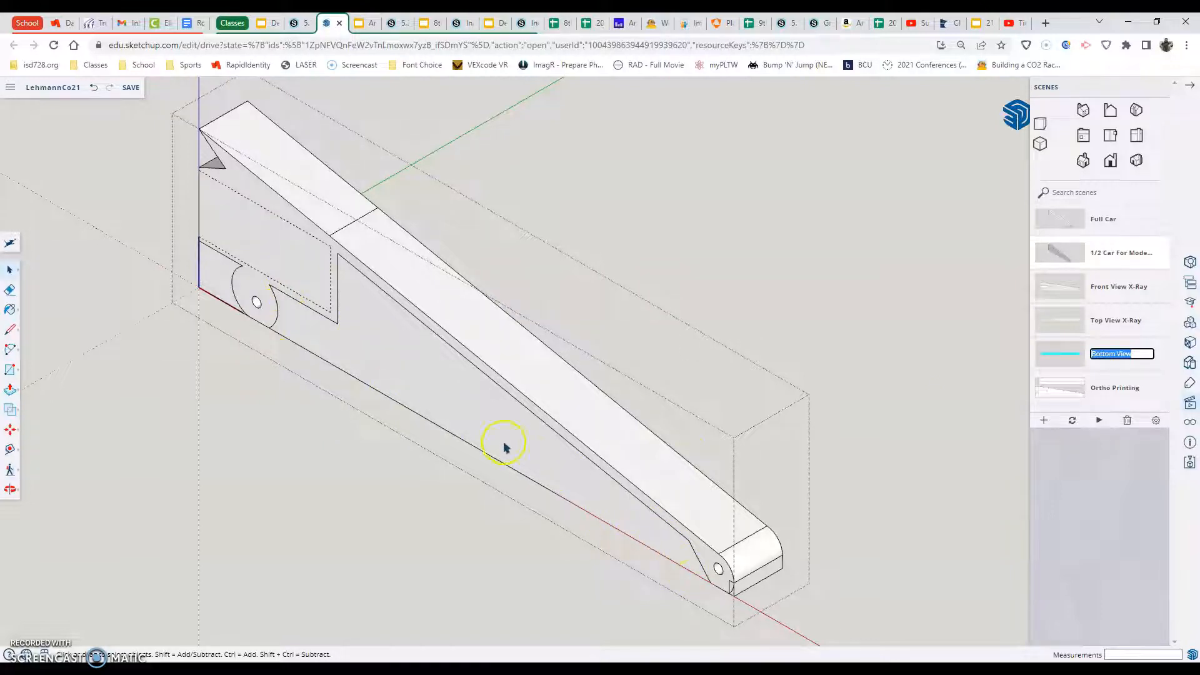
mouse_move(373, 411)
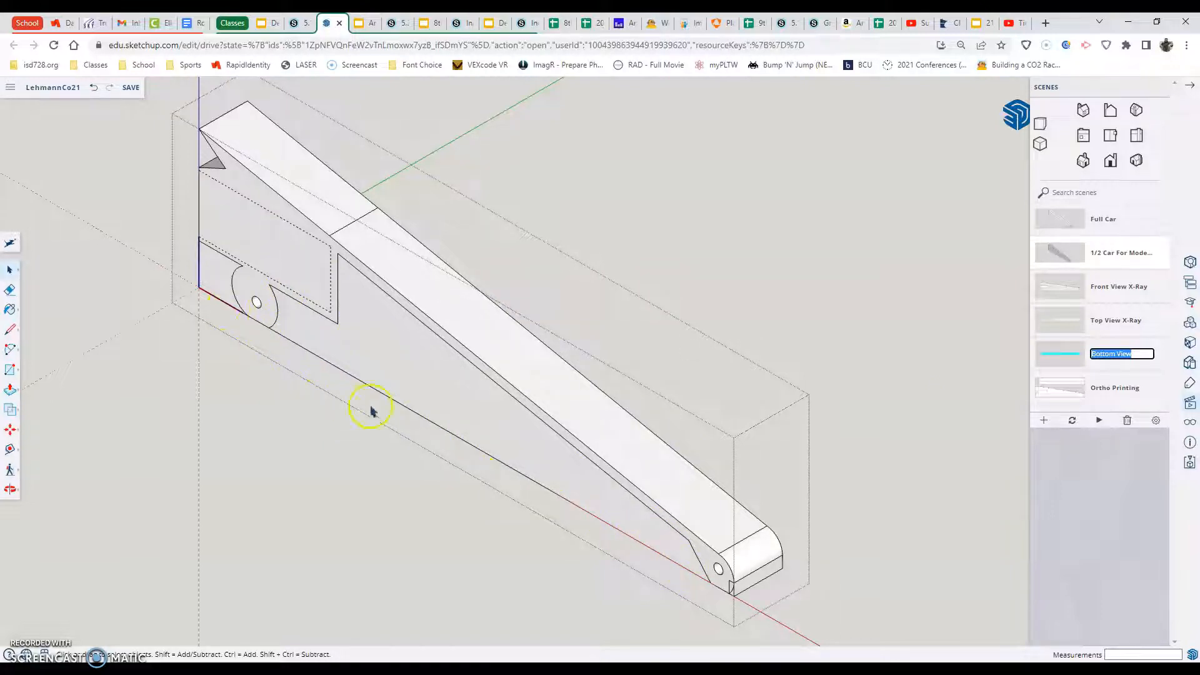
mouse_move(735, 587)
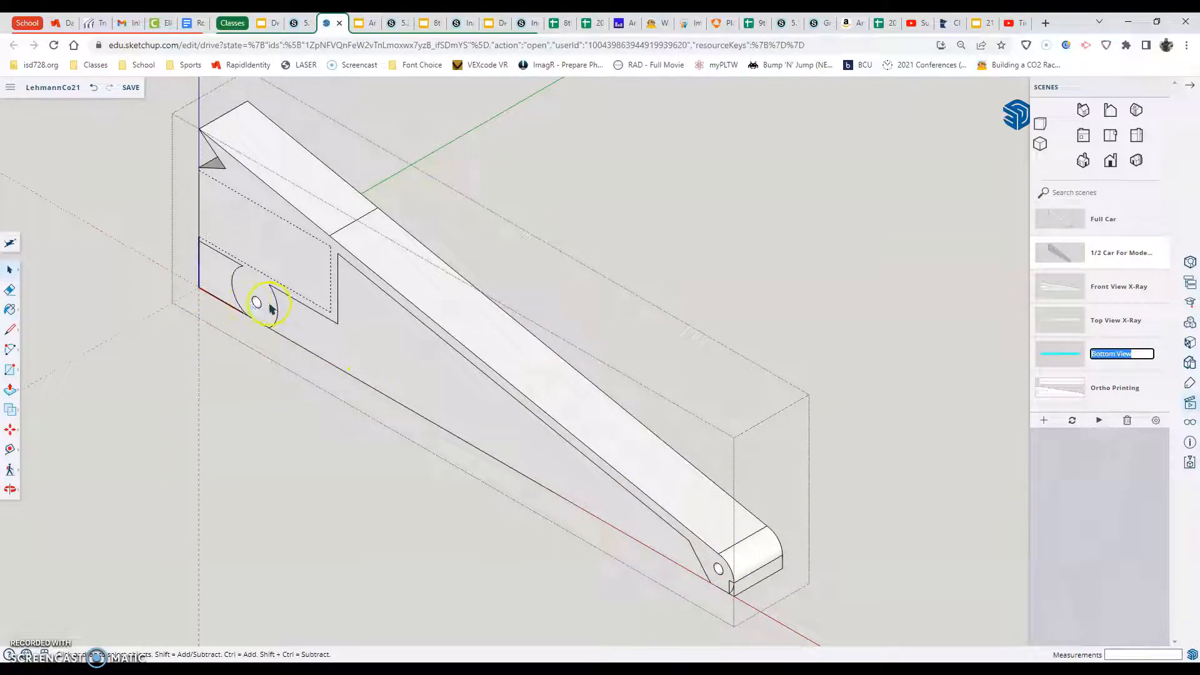
mouse_move(676, 568)
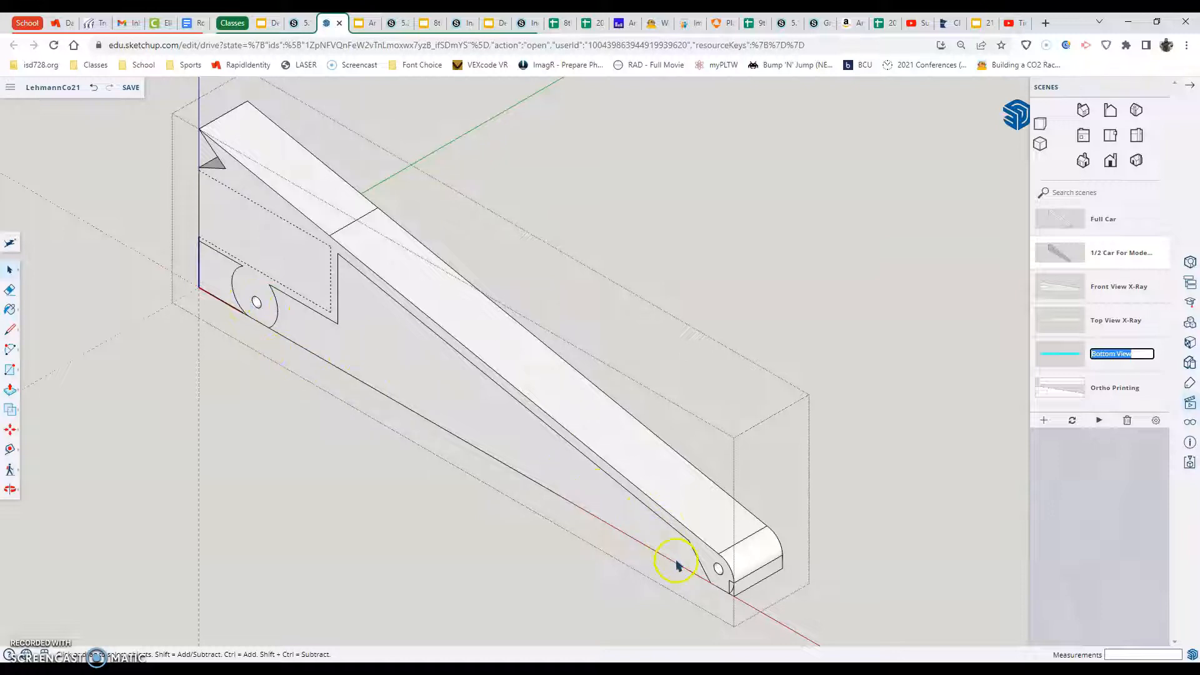
mouse_move(290, 355)
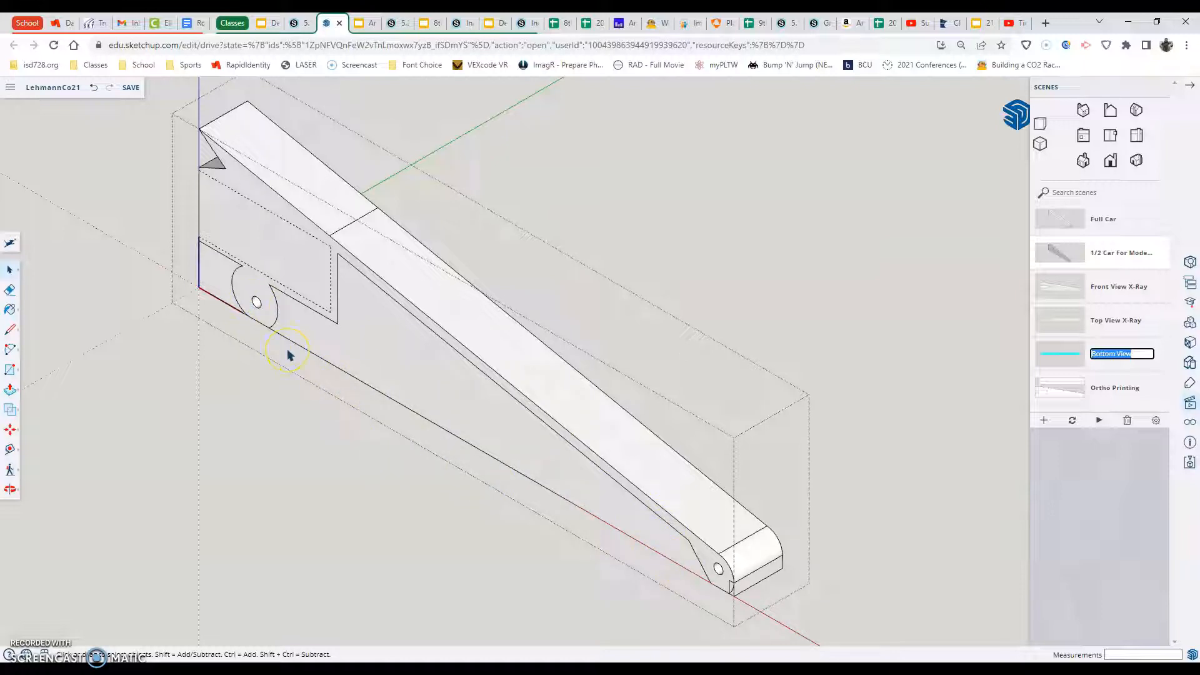
mouse_move(1170, 222)
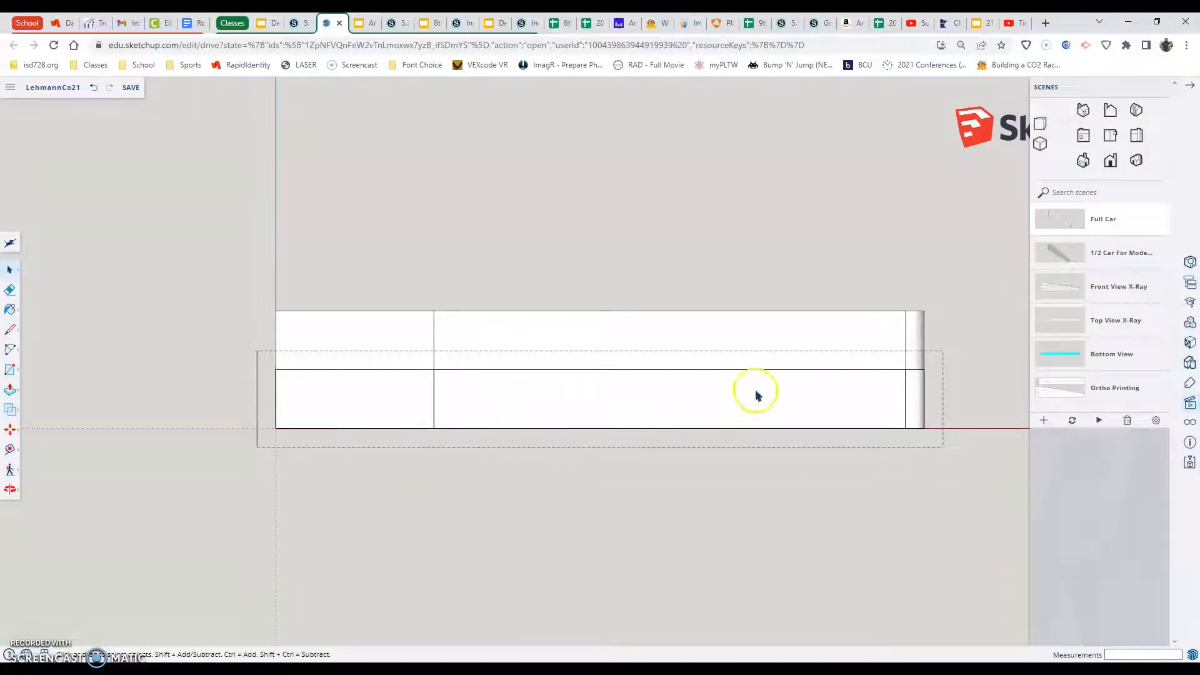
View the car from underneath using the Bottom View scene
click(1081, 354)
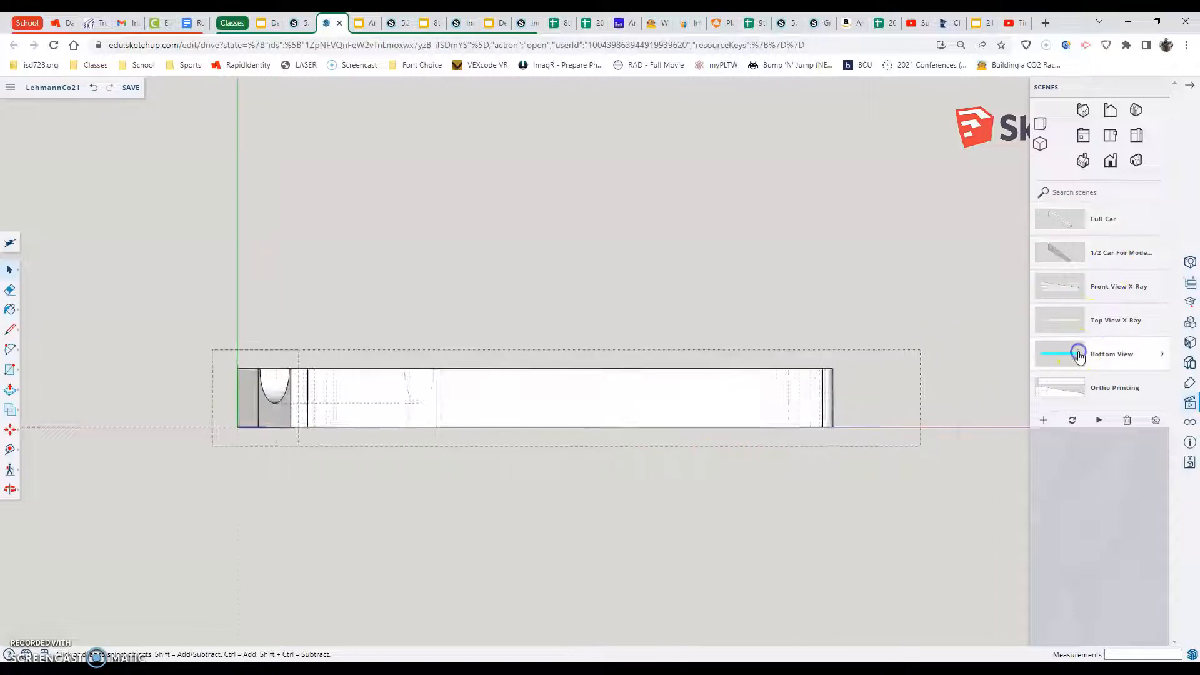
click(1112, 354)
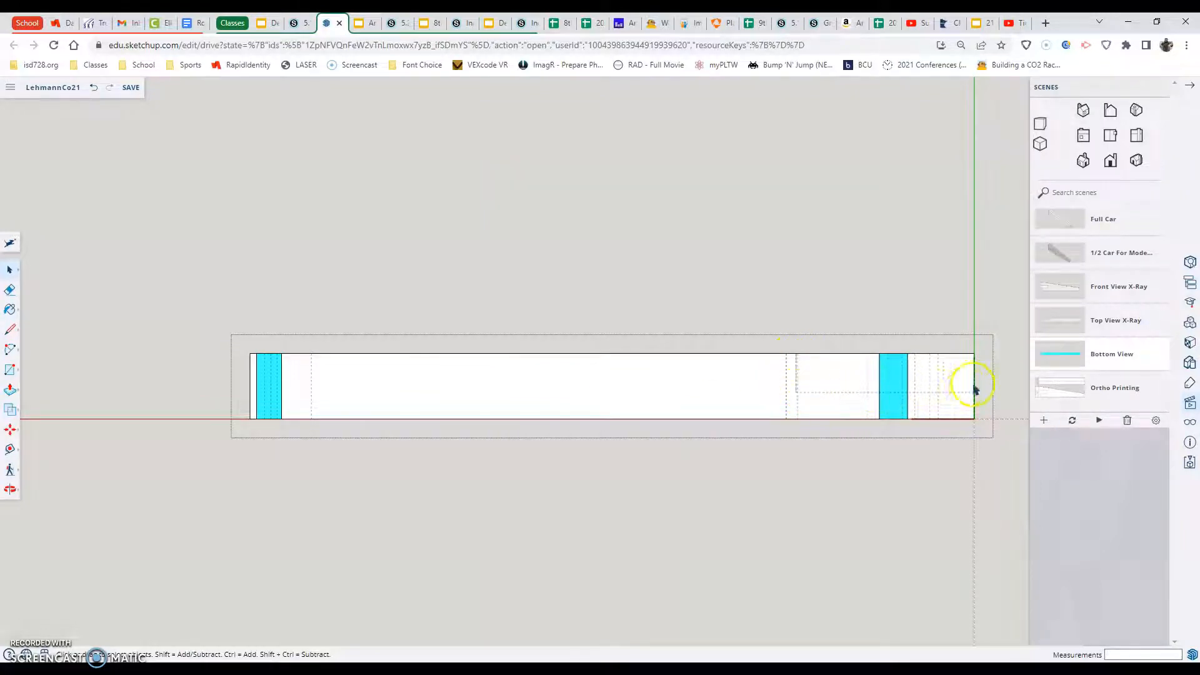
mouse_move(805, 414)
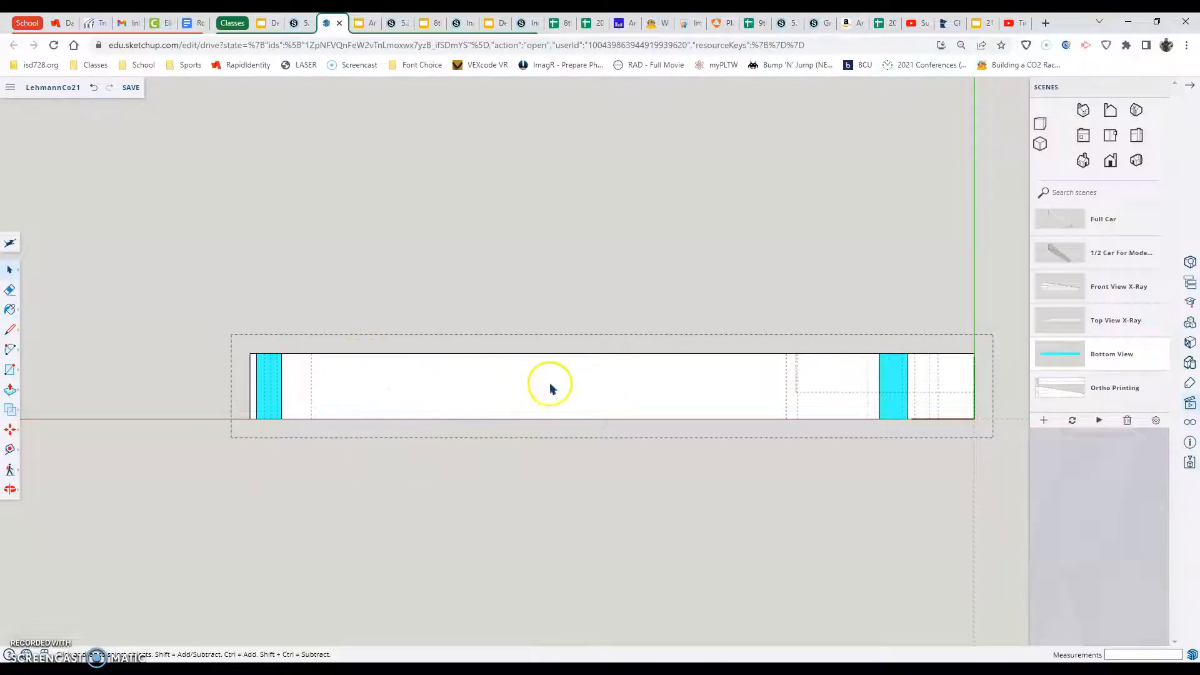
mouse_move(308, 408)
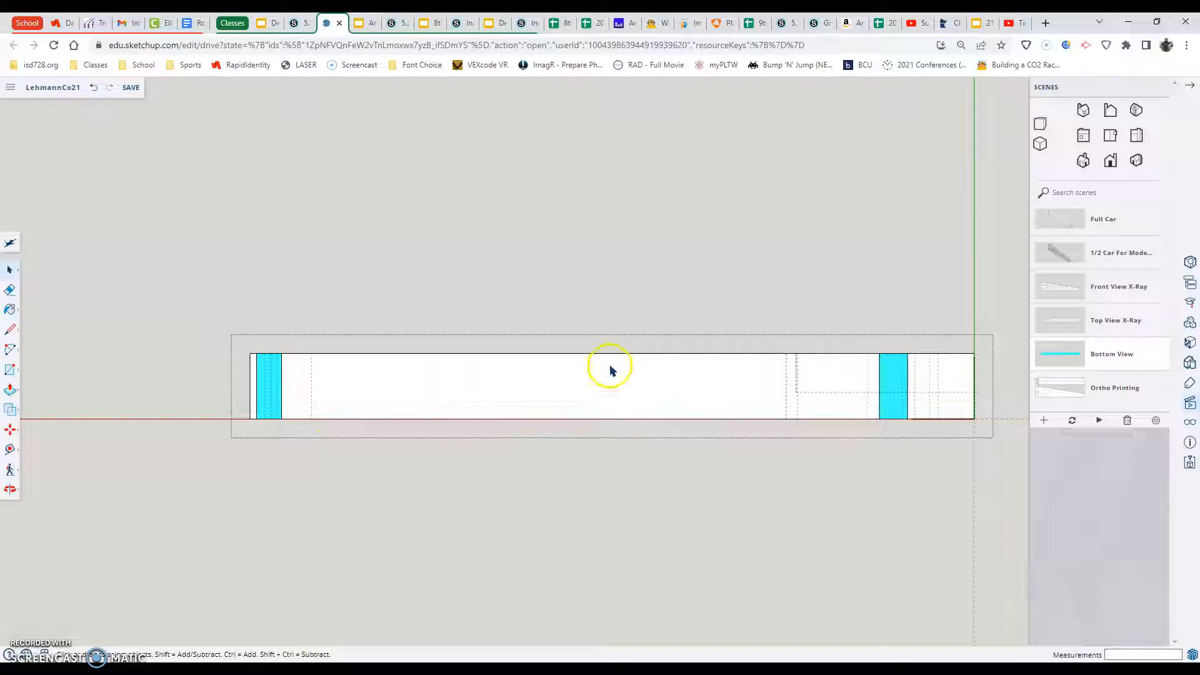
mouse_move(699, 399)
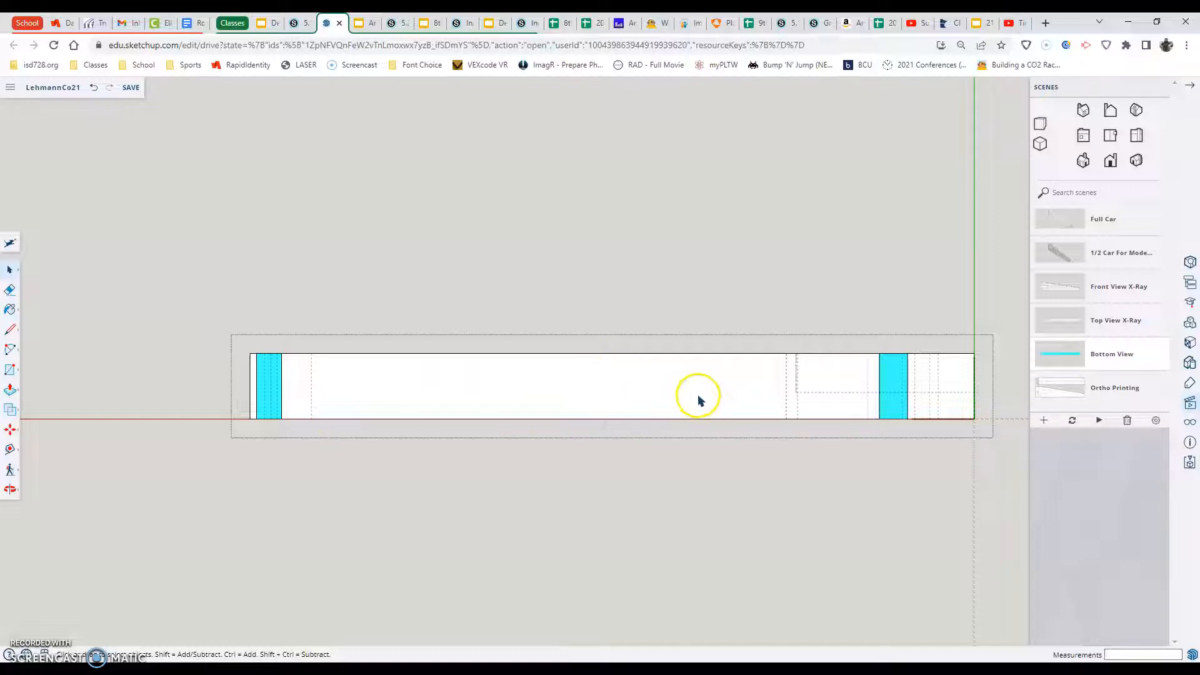
mouse_move(570, 413)
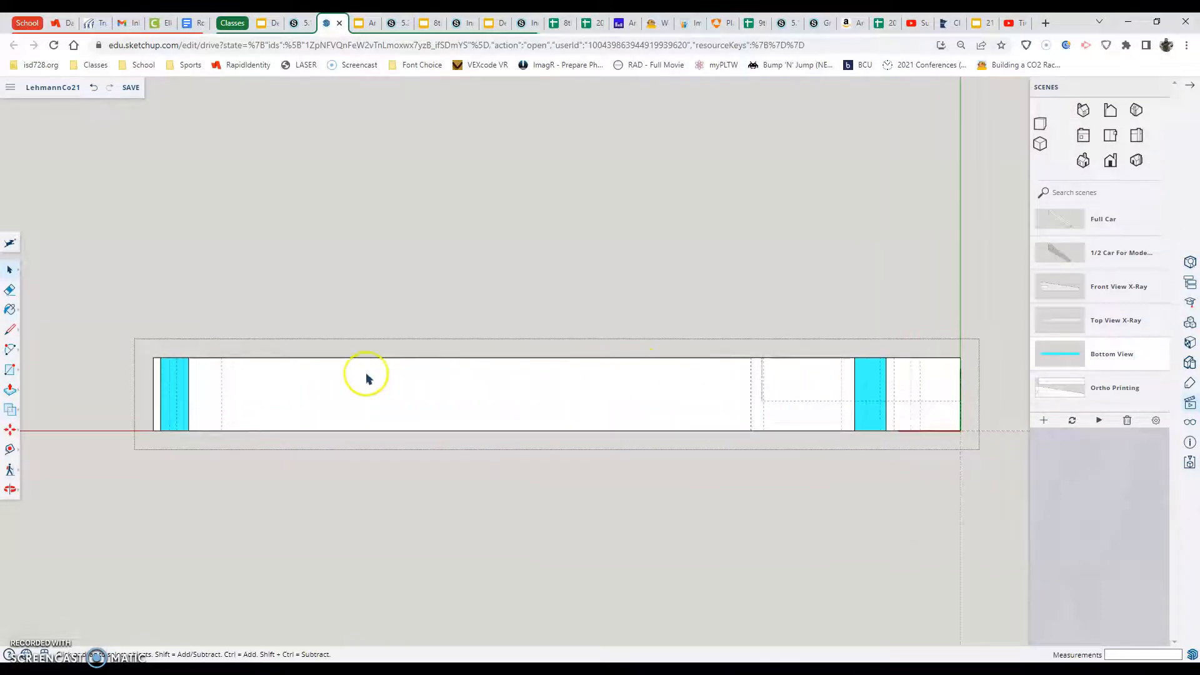
mouse_move(534, 392)
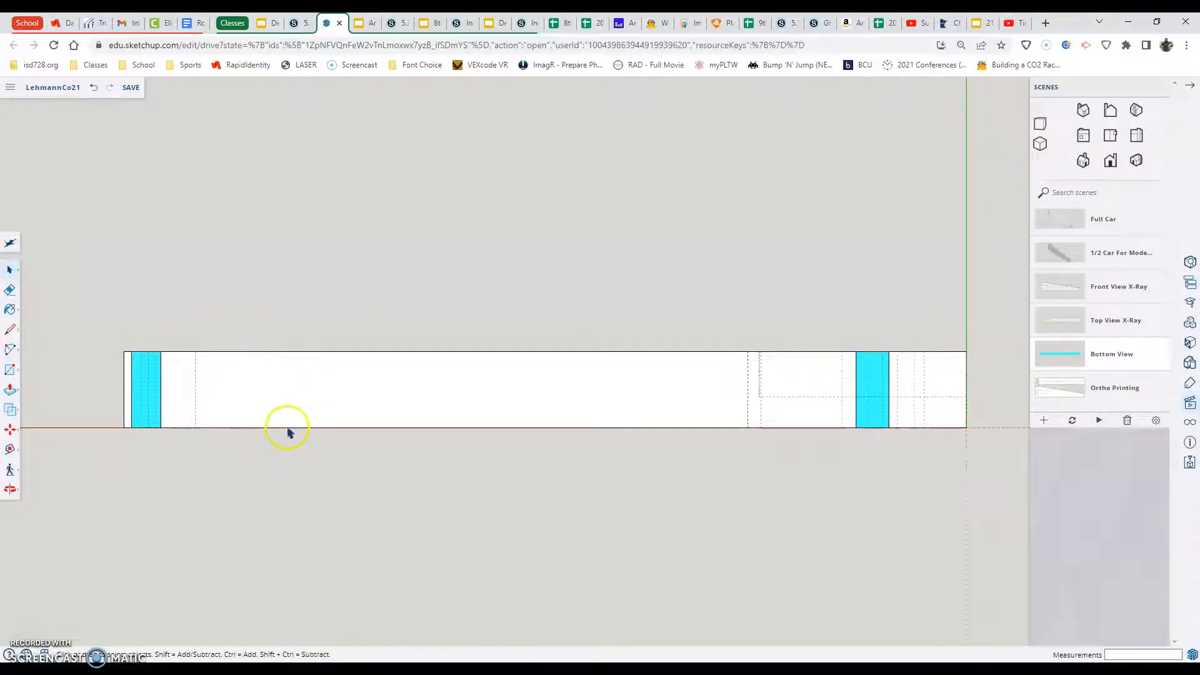
Enter Edit Component on the car body from its context menu
right_click(291, 431)
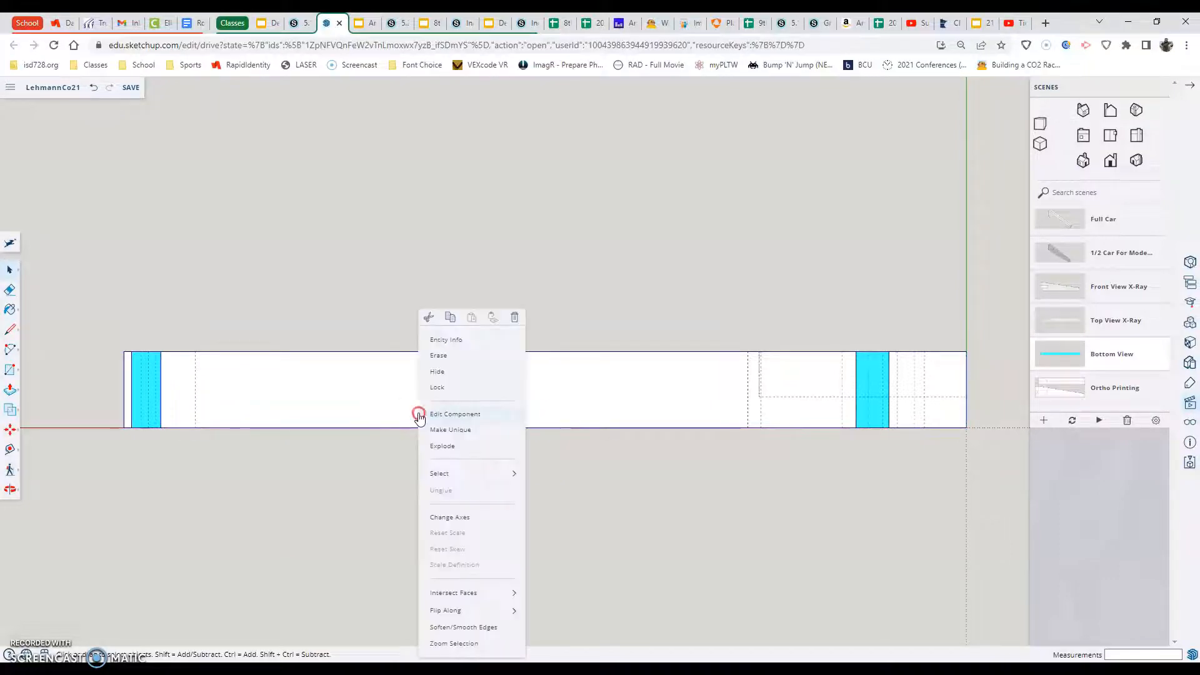
click(455, 414)
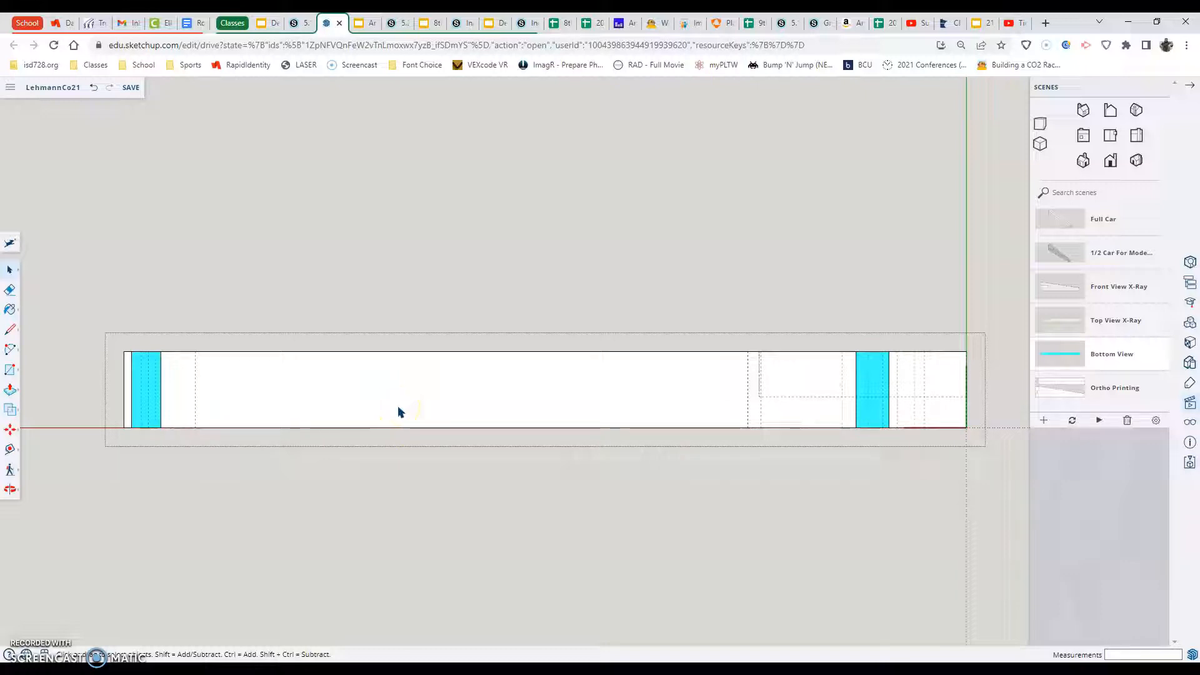
mouse_move(420, 437)
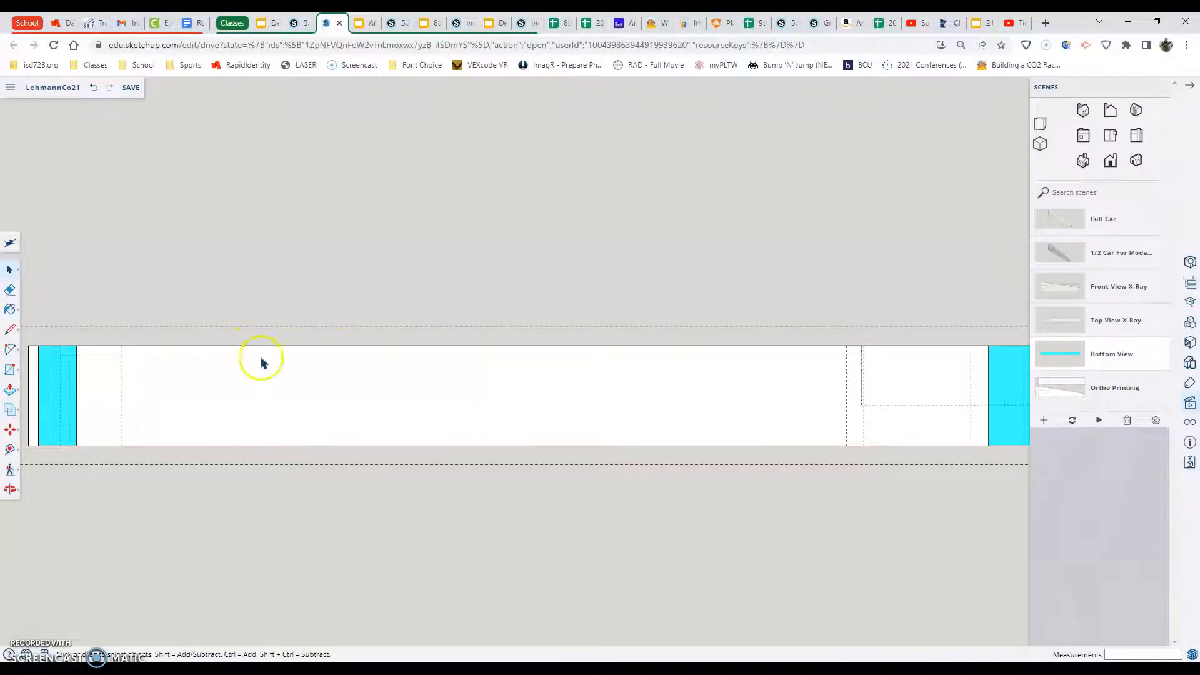
mouse_move(720, 443)
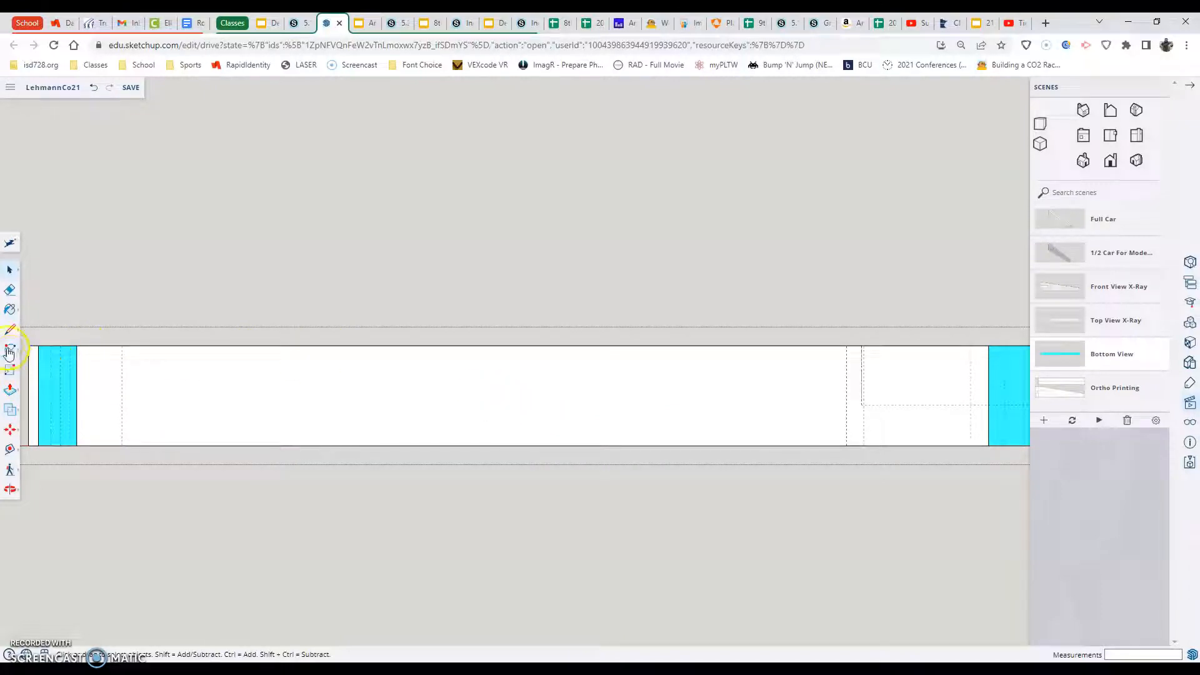
Draw a 2-Point Arc dipping across the middle of the body profile
click(10, 348)
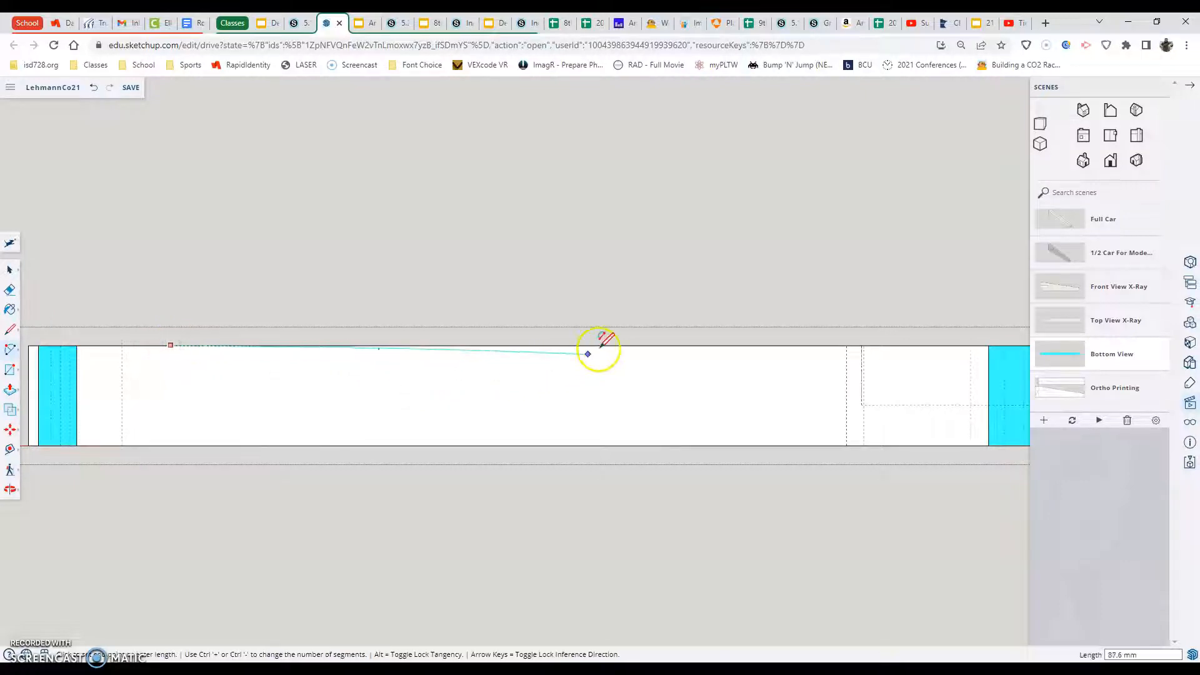
mouse_move(646, 344)
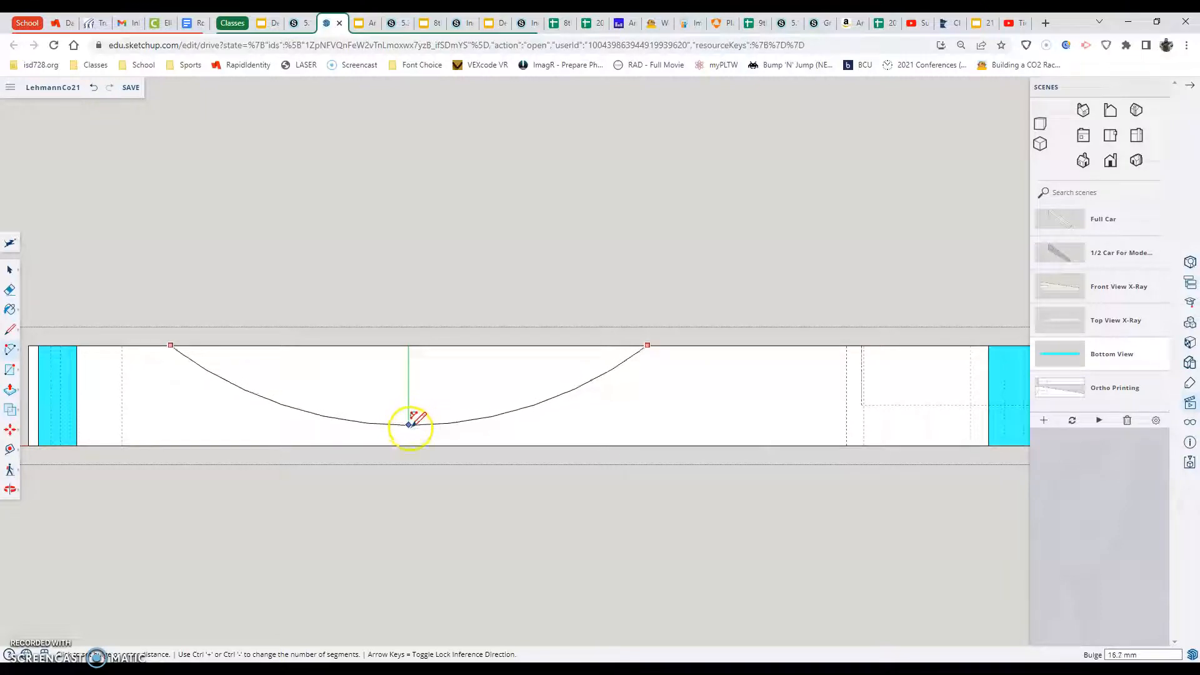
mouse_move(408, 437)
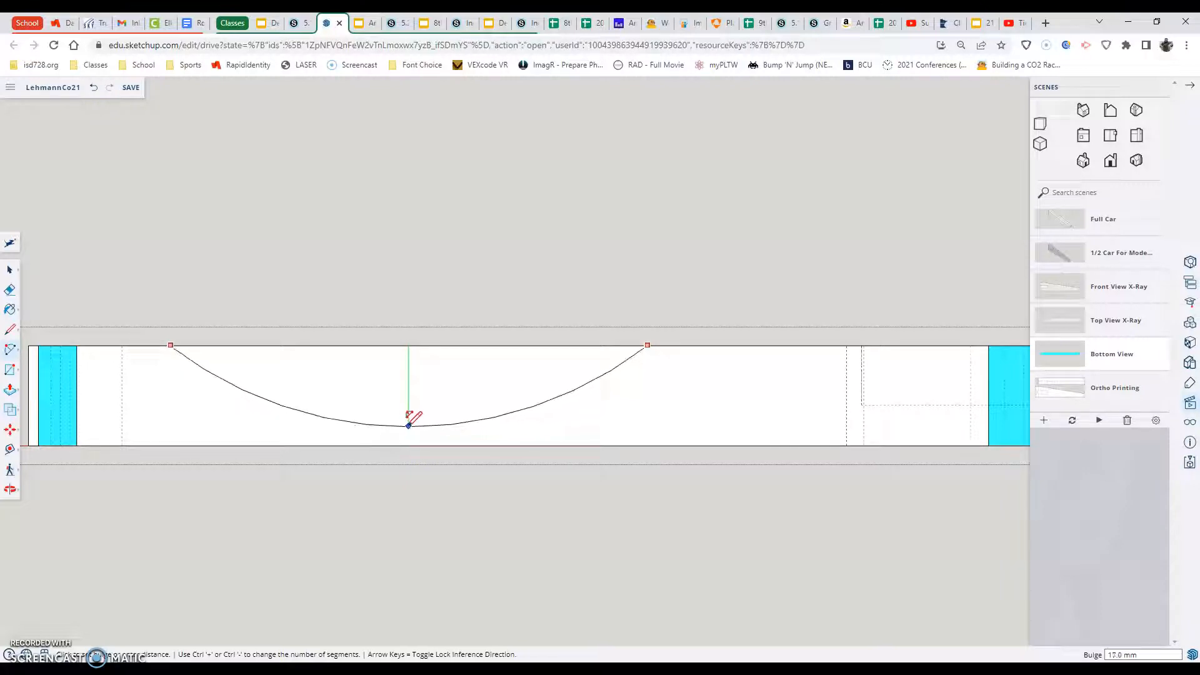
drag(408, 426, 408, 402)
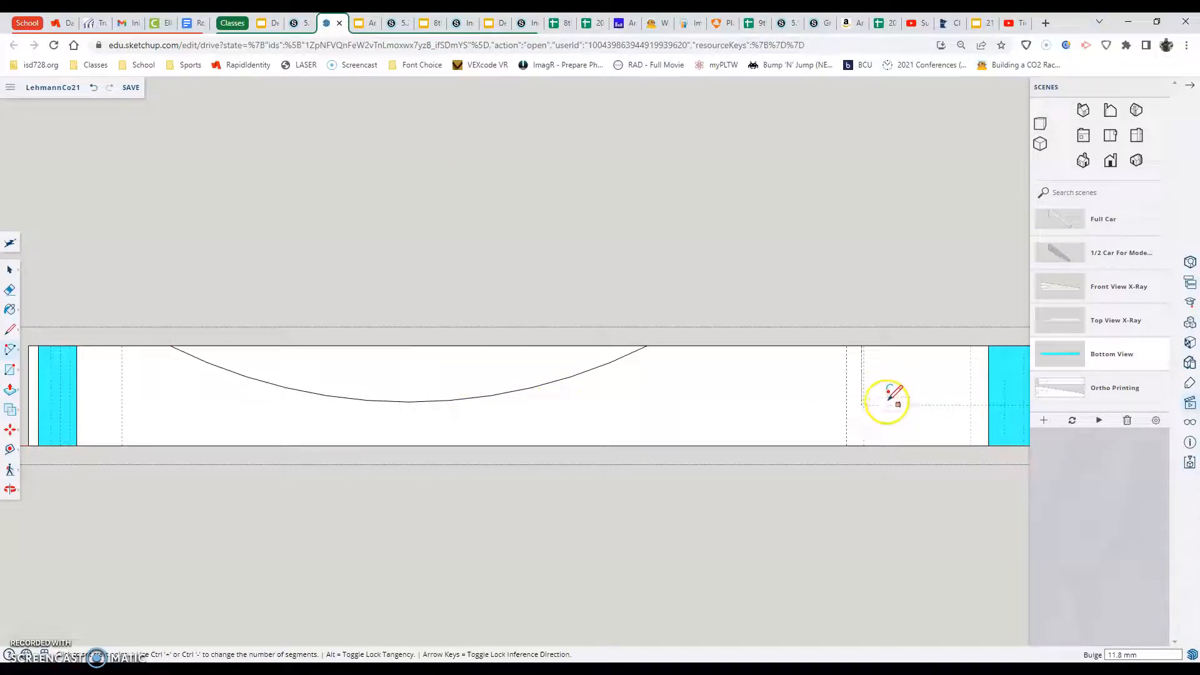
mouse_move(600, 313)
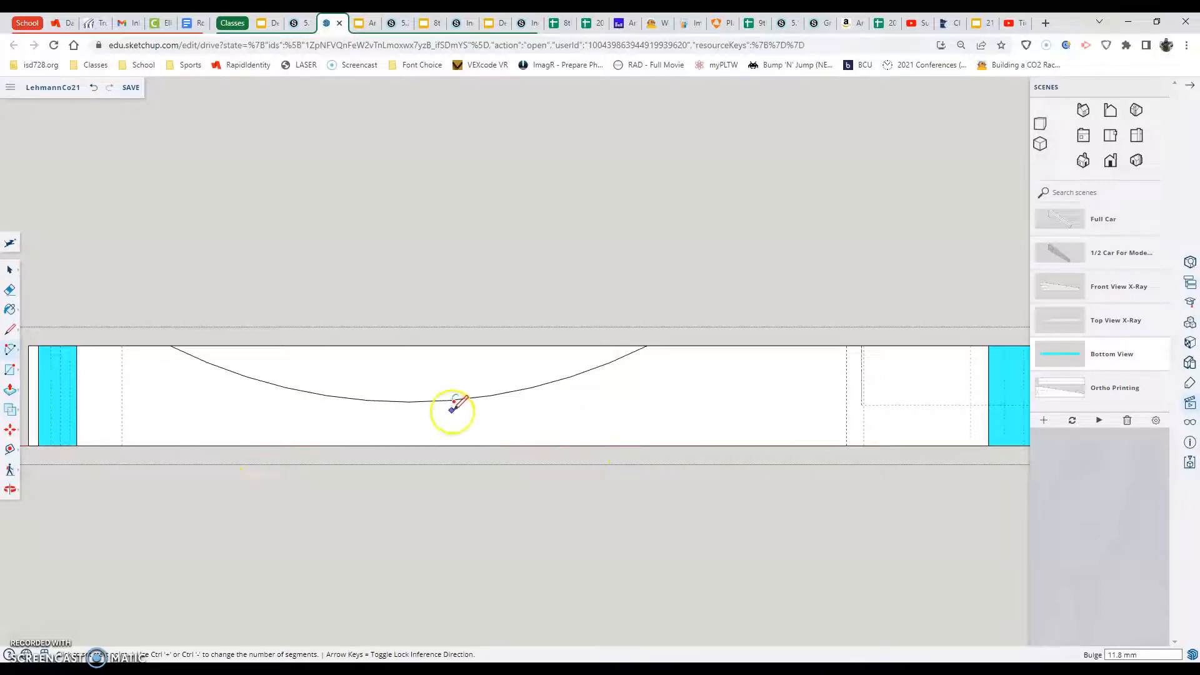
mouse_move(424, 451)
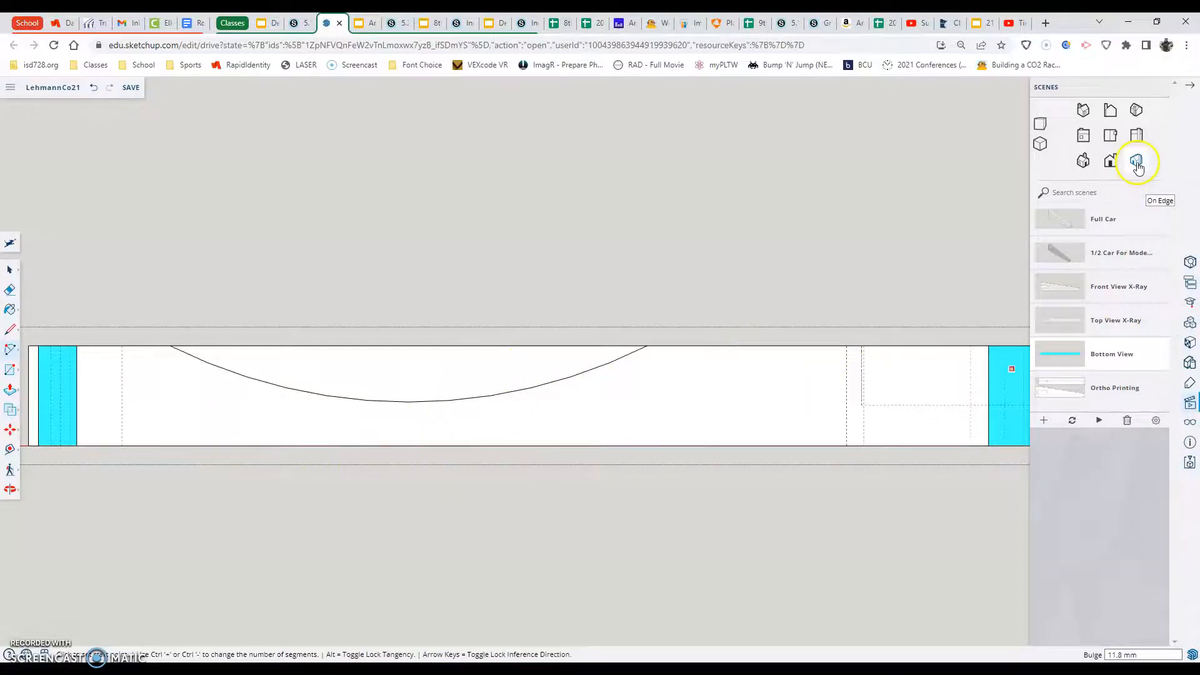
Switch to a 3D scene and push/pull the arc region up through the car body
click(1136, 161)
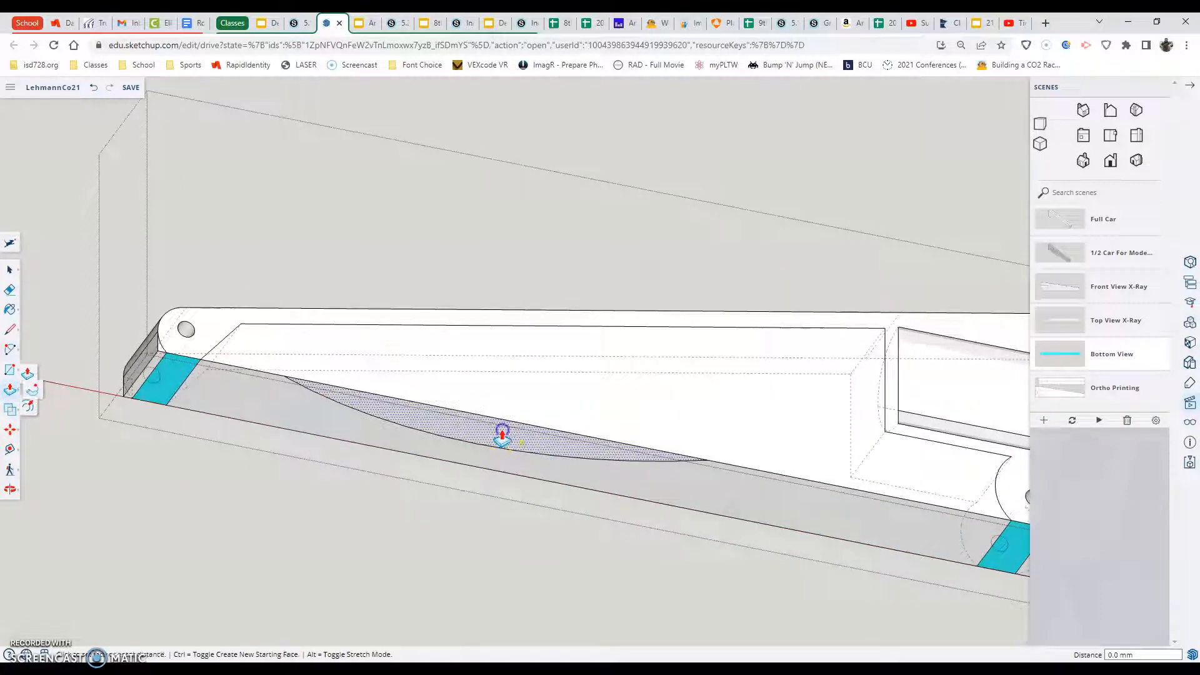
drag(502, 435, 502, 356)
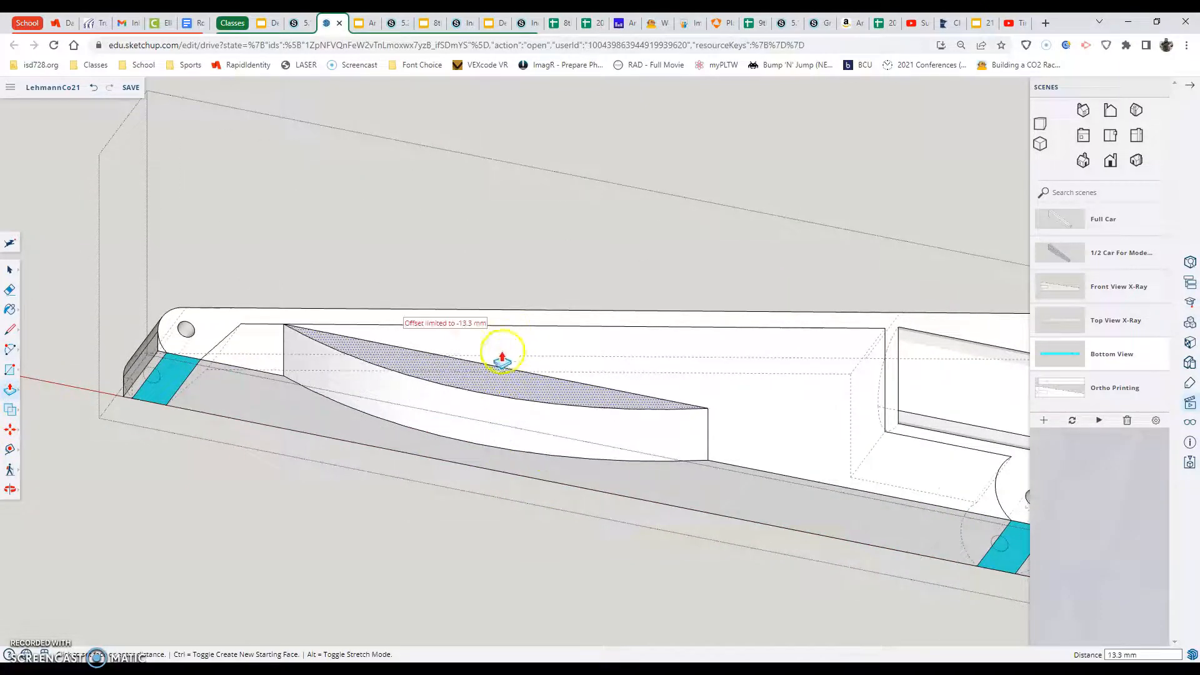
drag(501, 356, 513, 402)
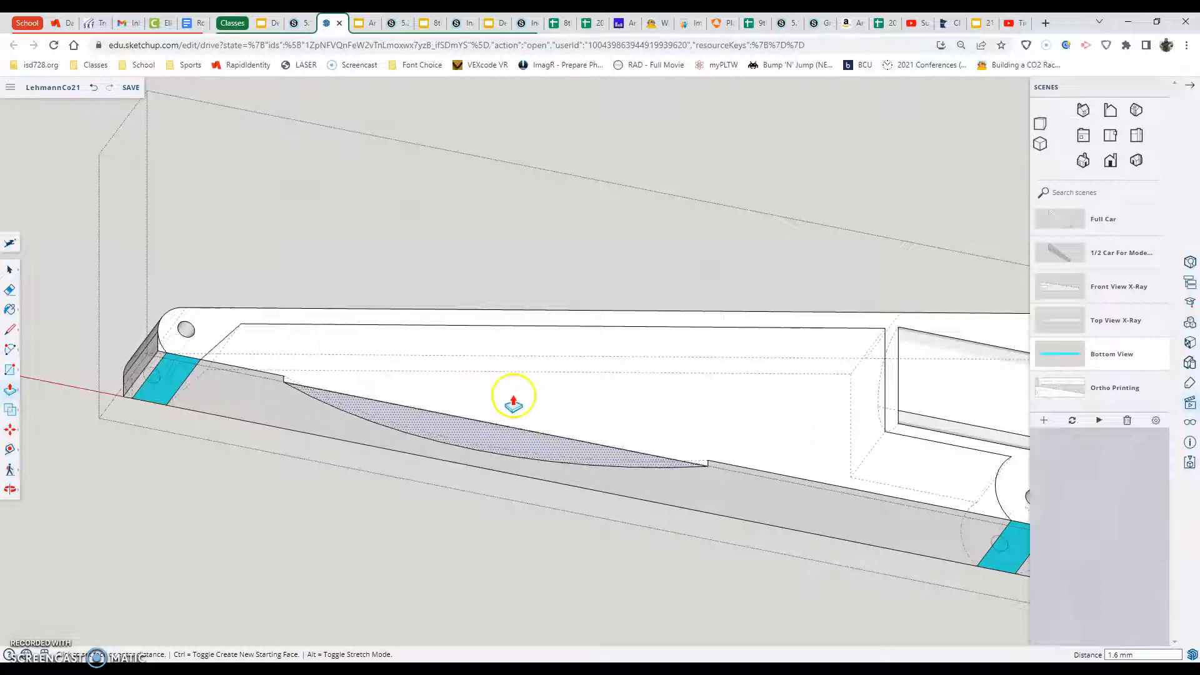
drag(513, 402, 521, 211)
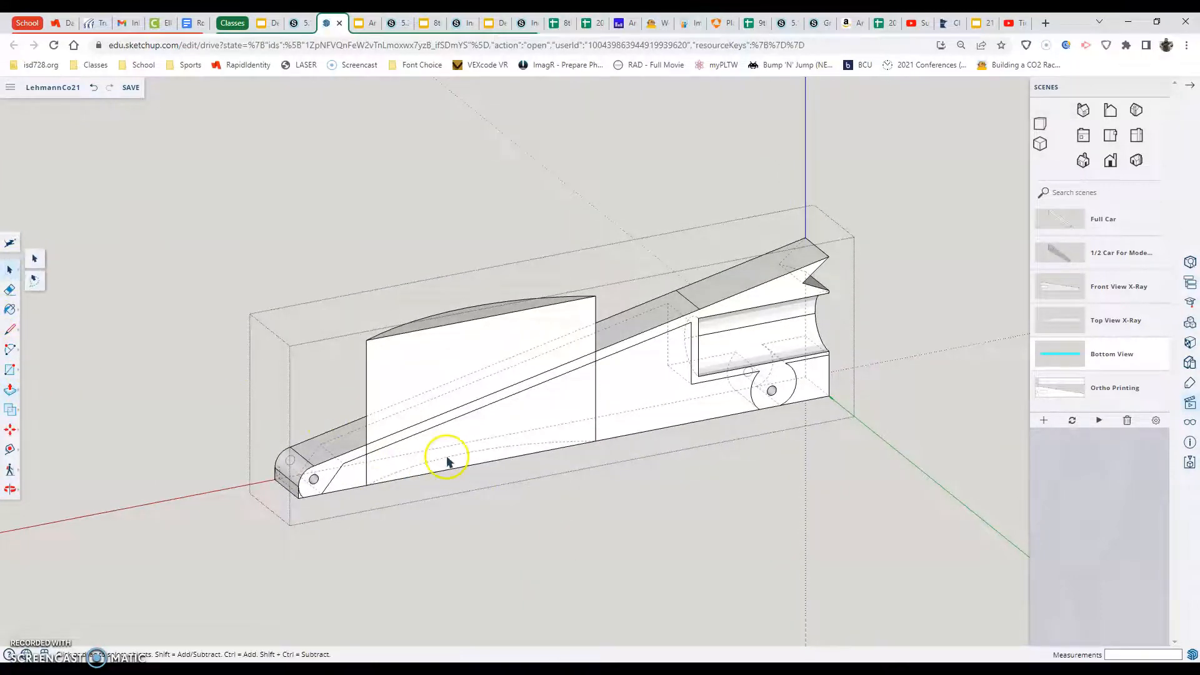
Select all the car geometry and apply Intersect Faces With Model
click(452, 456)
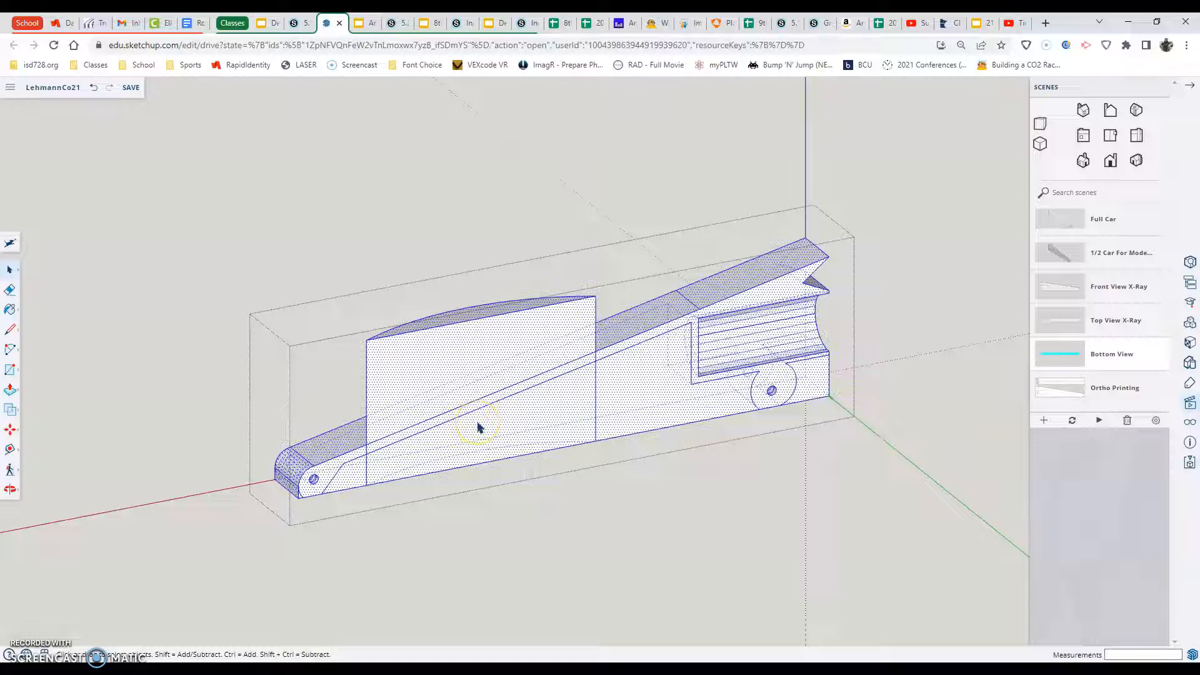
right_click(478, 427)
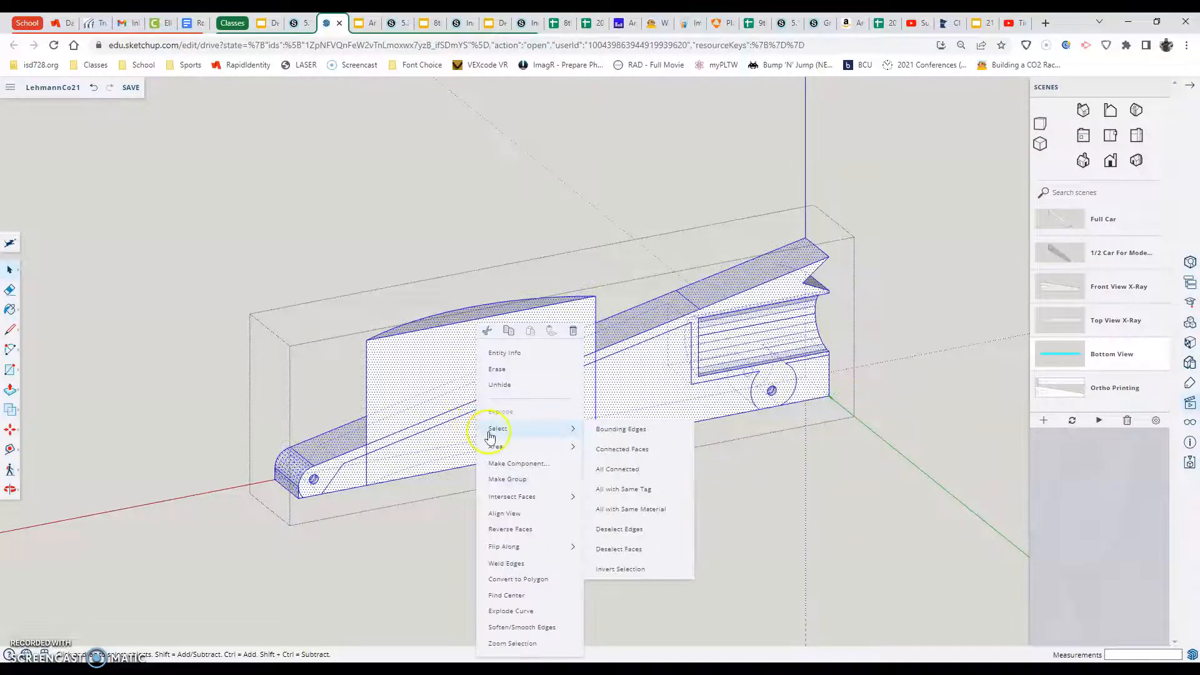
mouse_move(512, 501)
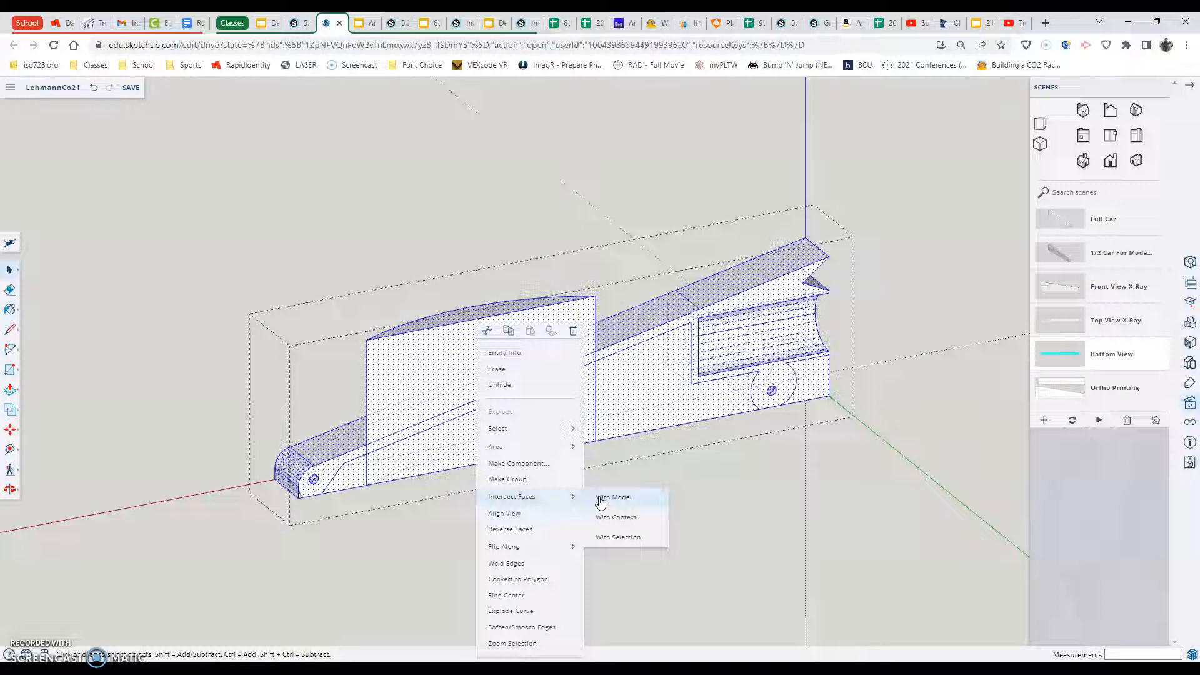
click(613, 497)
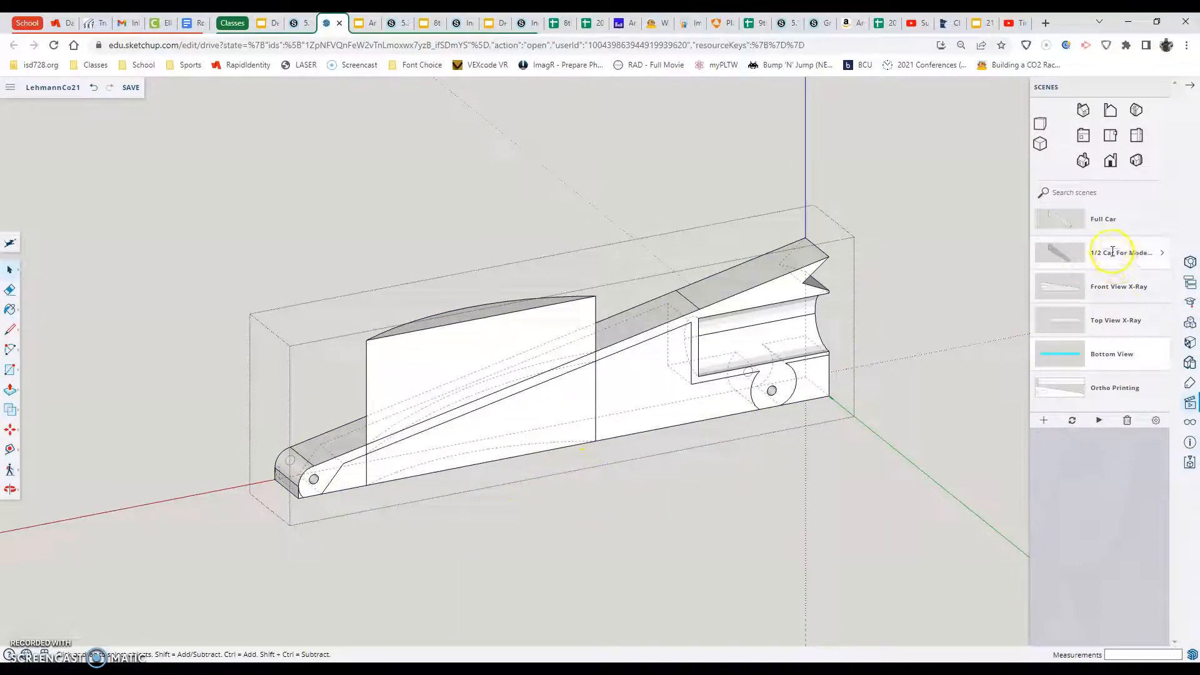
mouse_move(1067, 291)
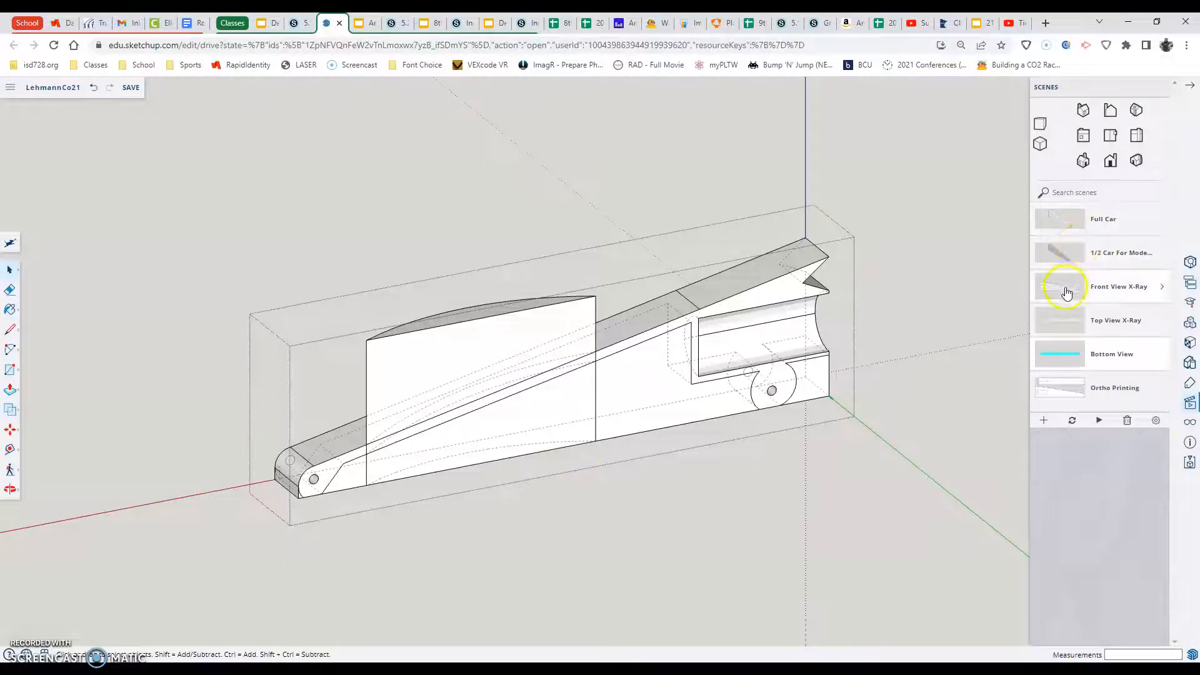
Switch to Front View X-Ray, select the extra slab, then return to the 3D view
click(1109, 161)
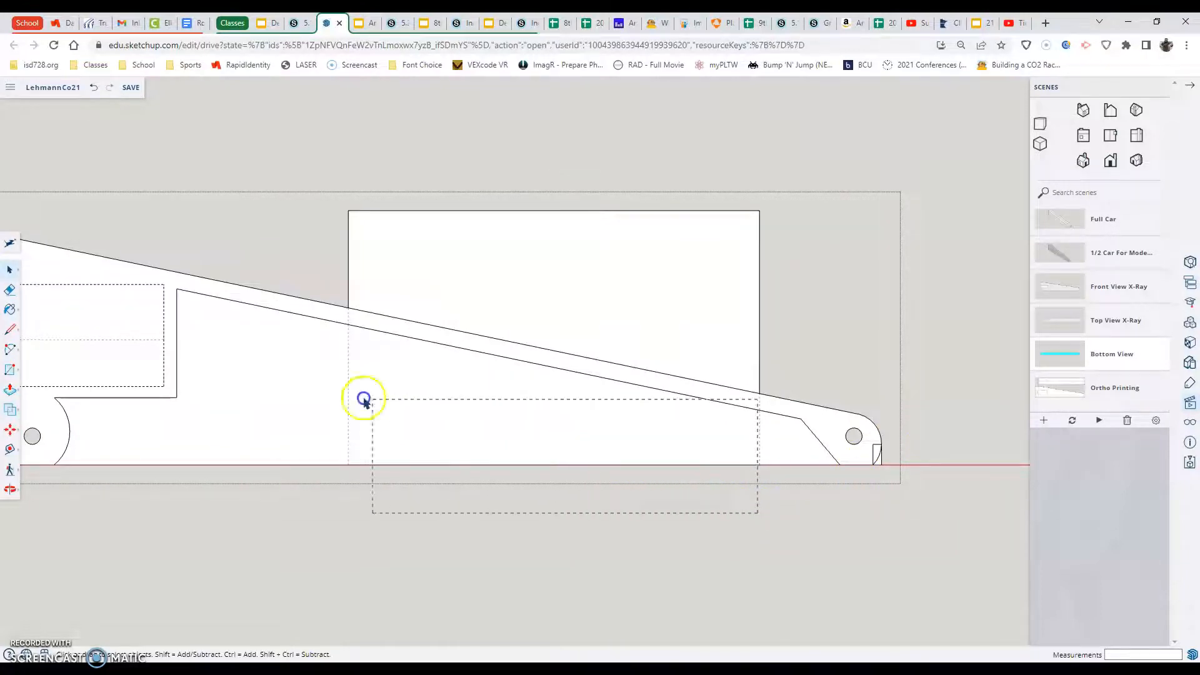
click(363, 397)
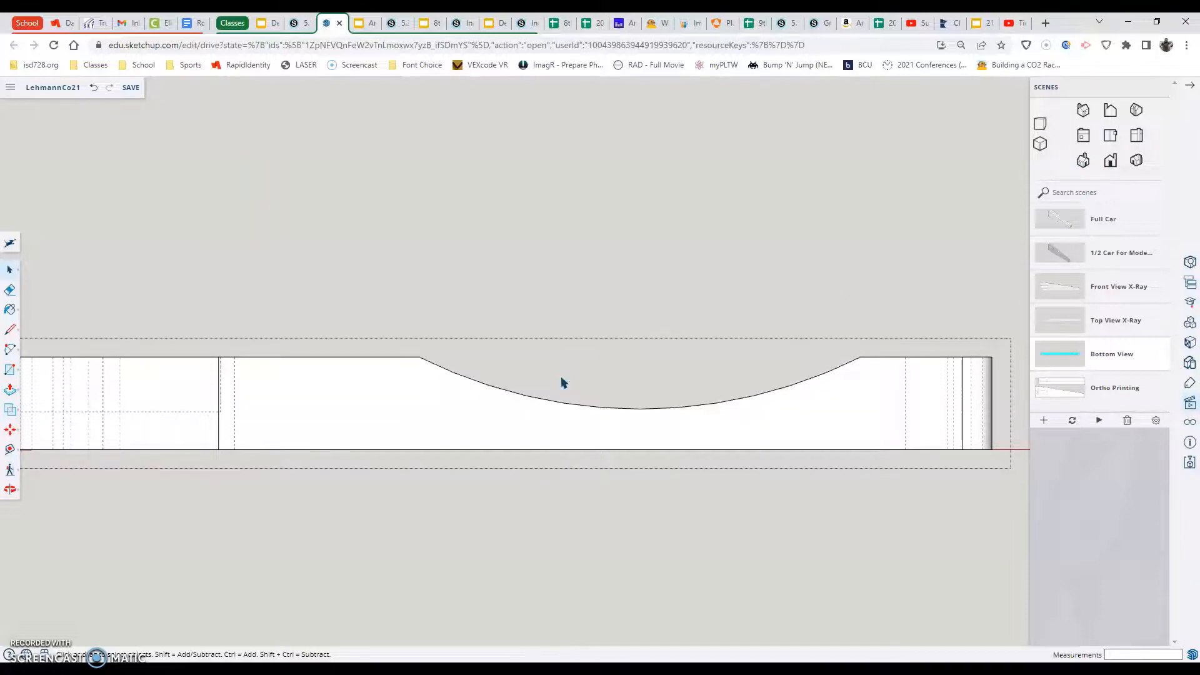
click(1103, 219)
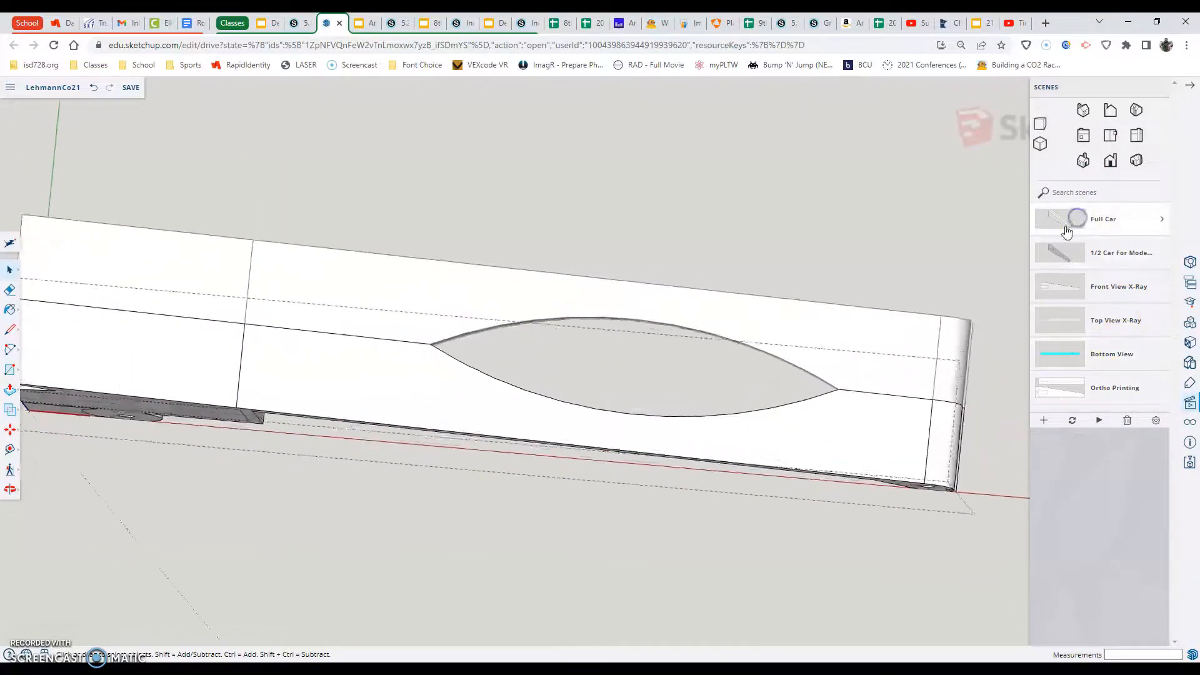
Show the Full Car scene with the curved notch
click(1104, 219)
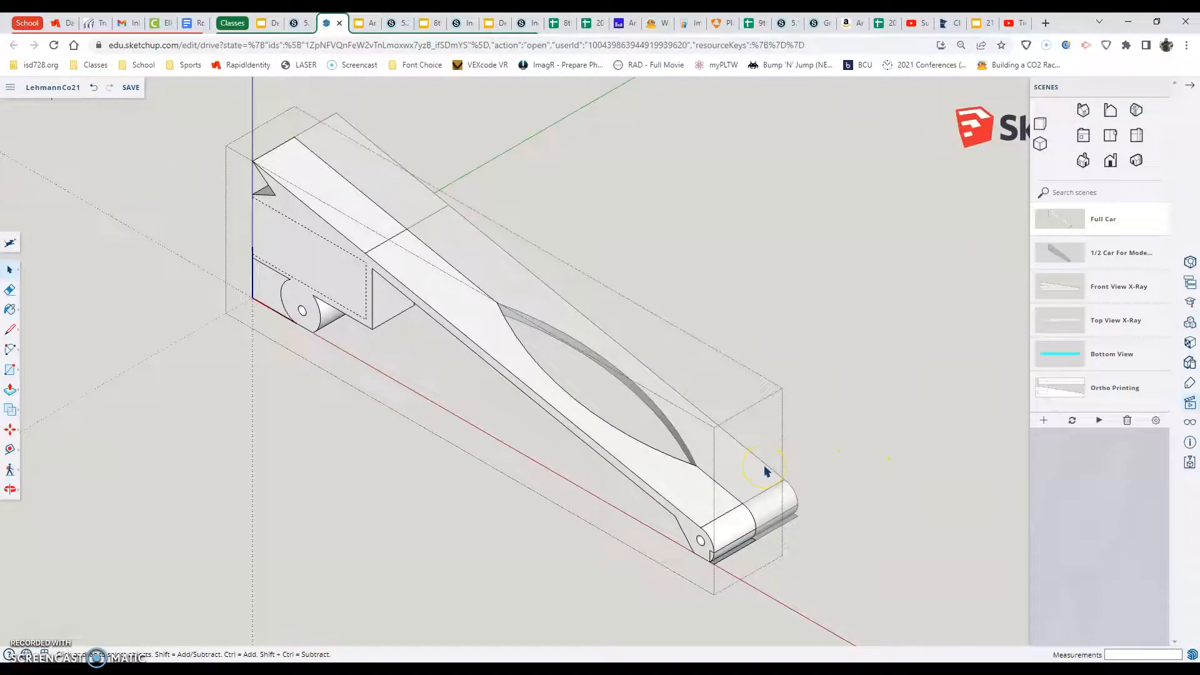
mouse_move(530, 400)
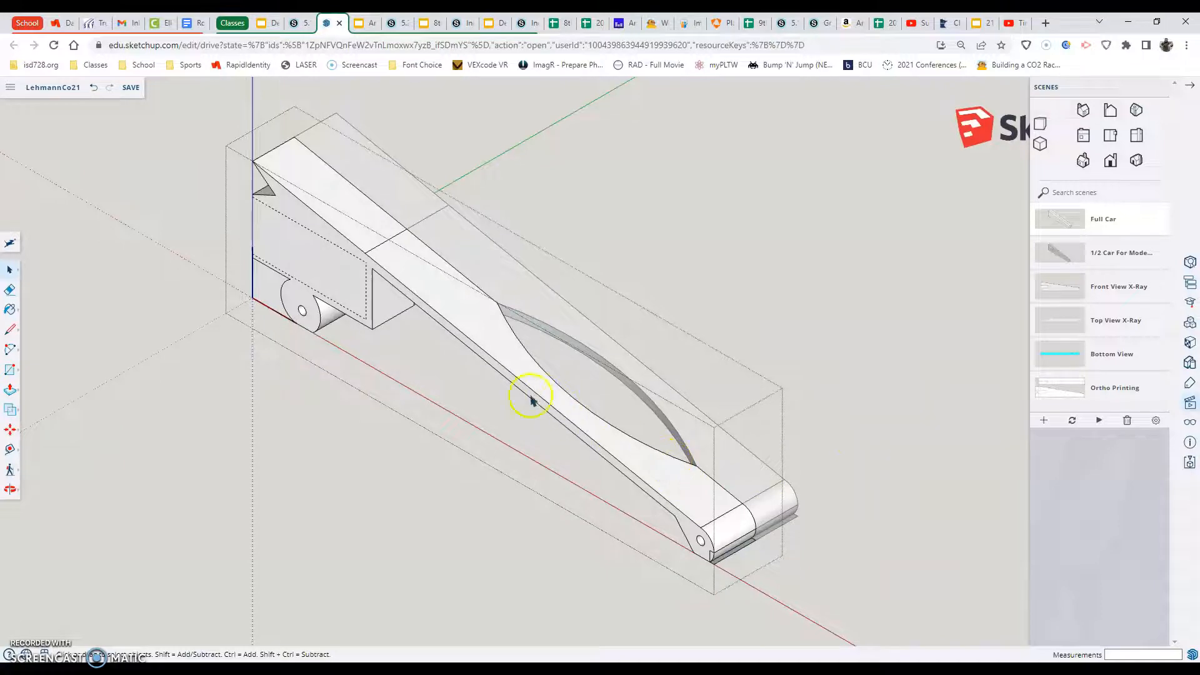
mouse_move(466, 351)
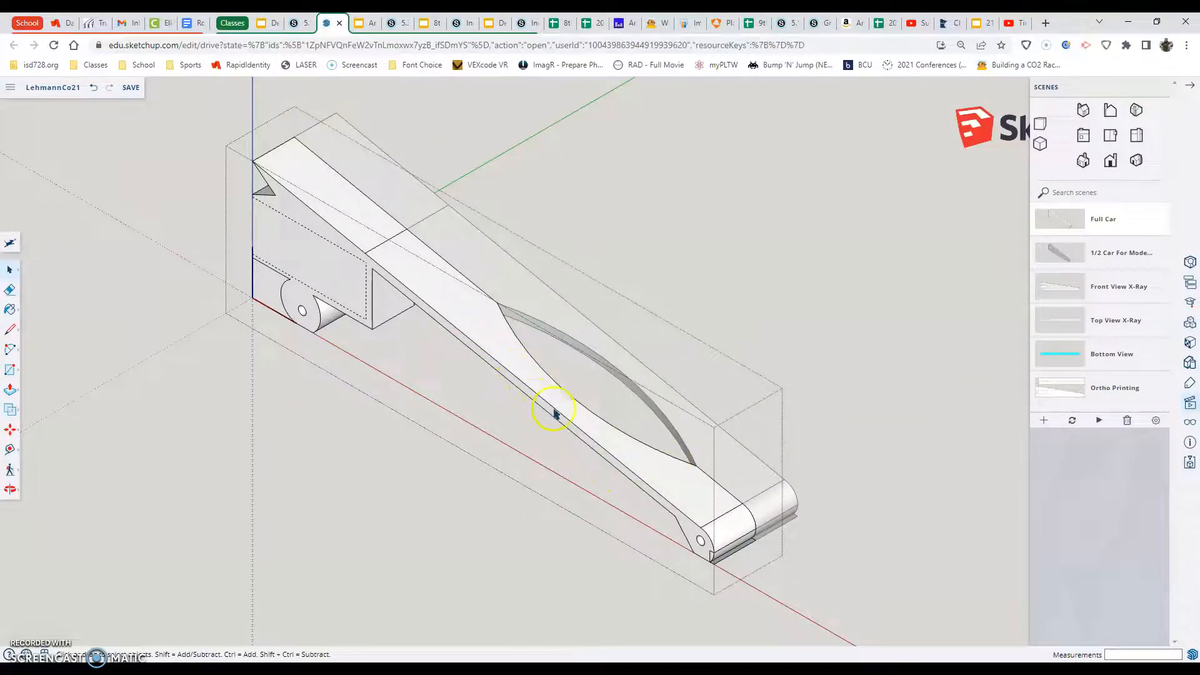
mouse_move(626, 556)
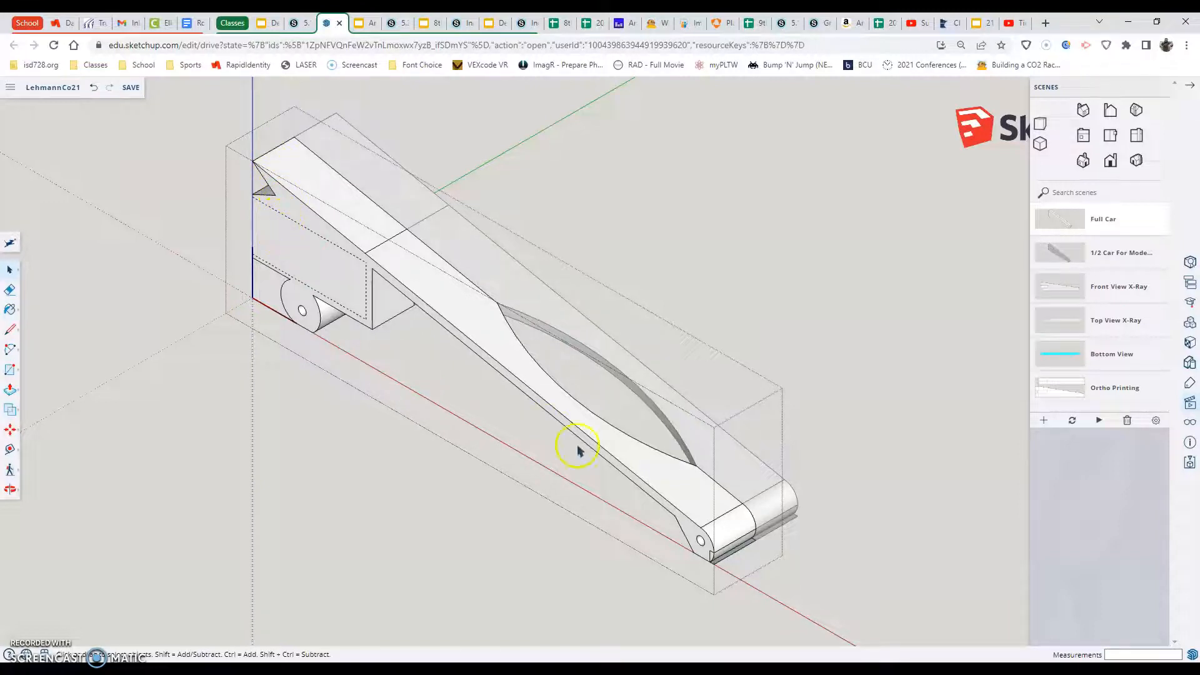
mouse_move(738, 581)
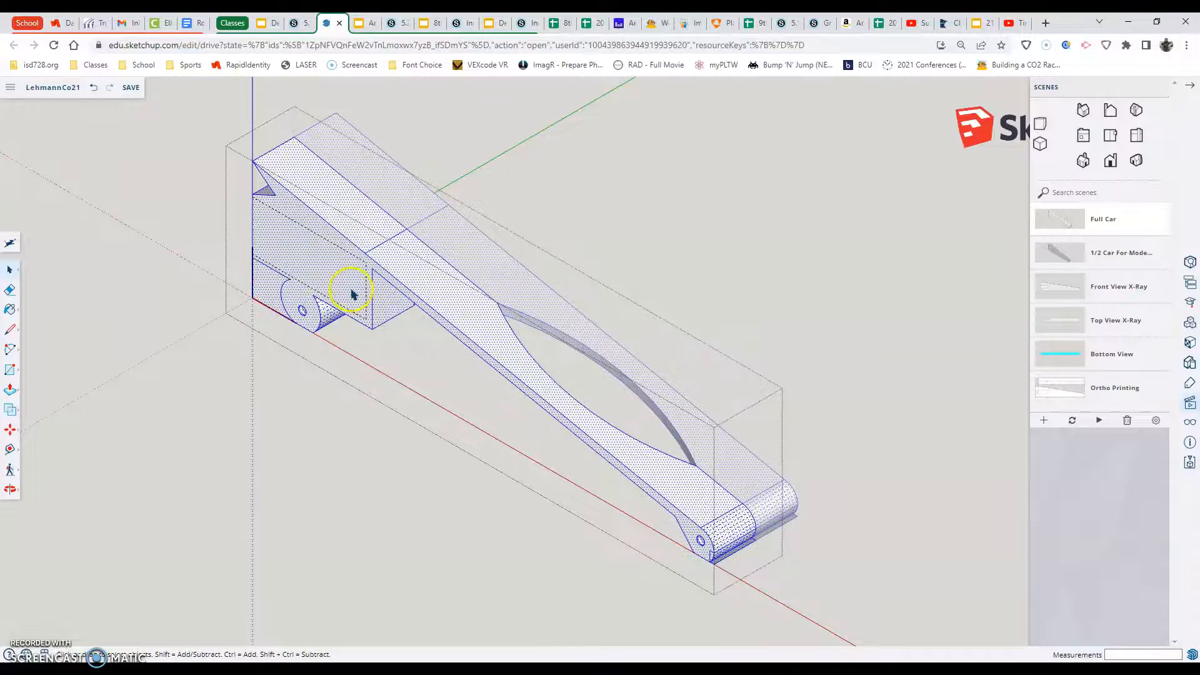
Apply Intersect Faces With Model to the selected car from its context menu
right_click(349, 307)
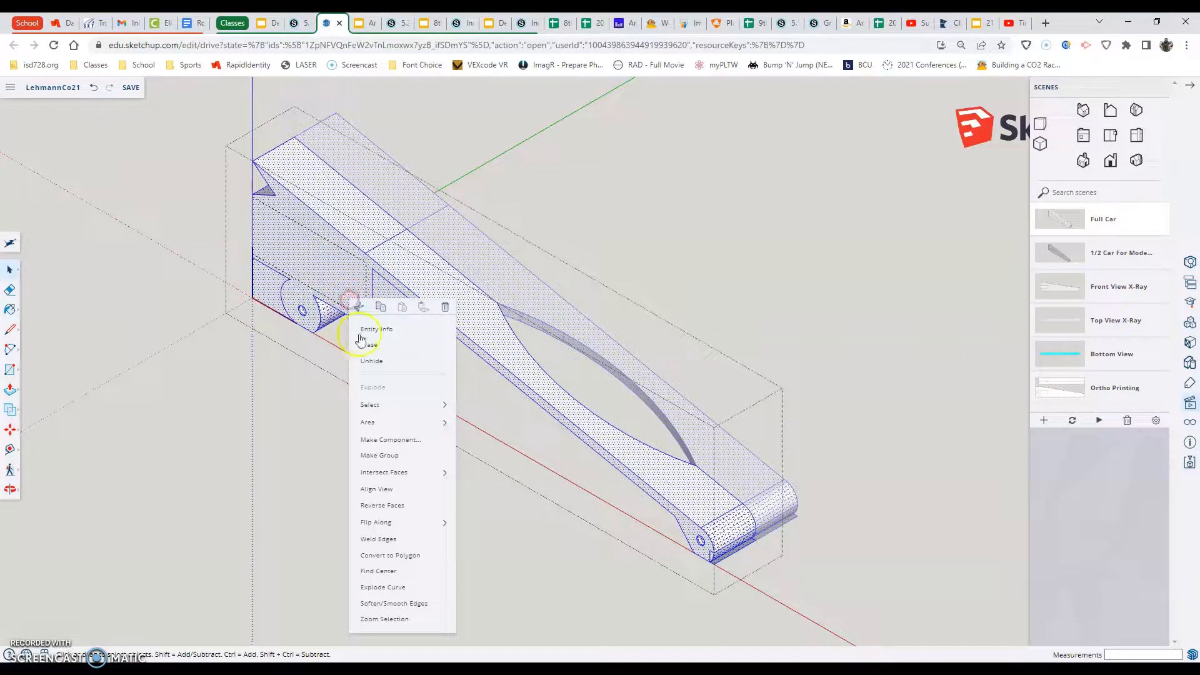
mouse_move(383, 472)
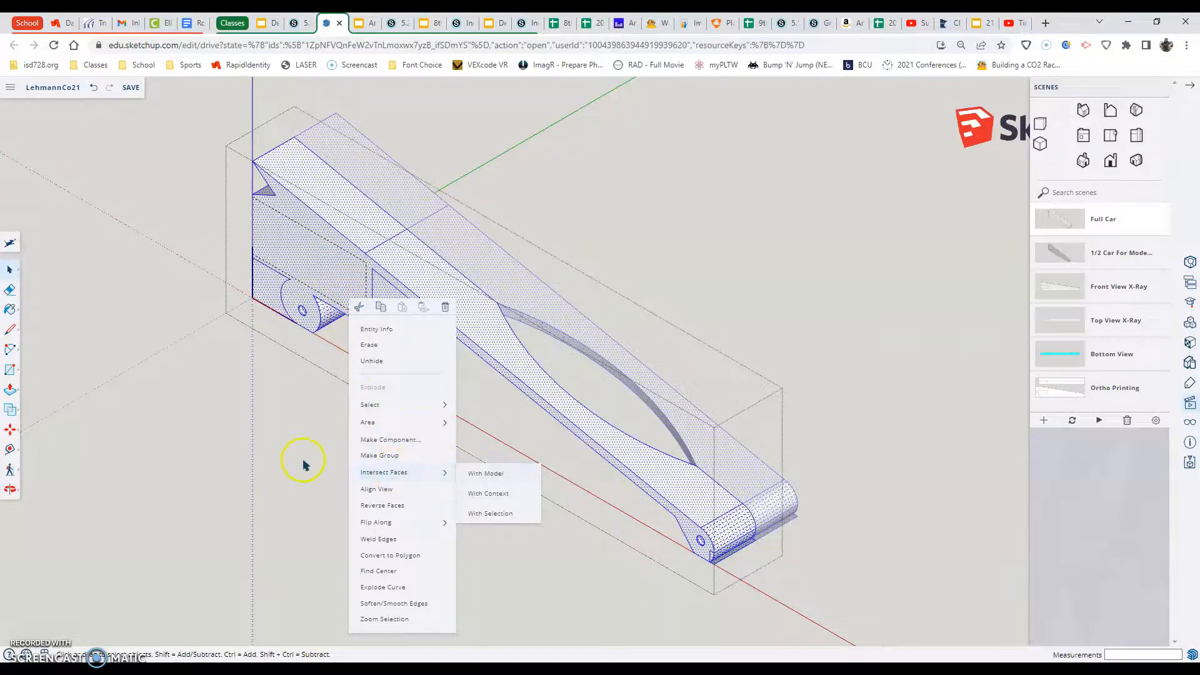
click(302, 460)
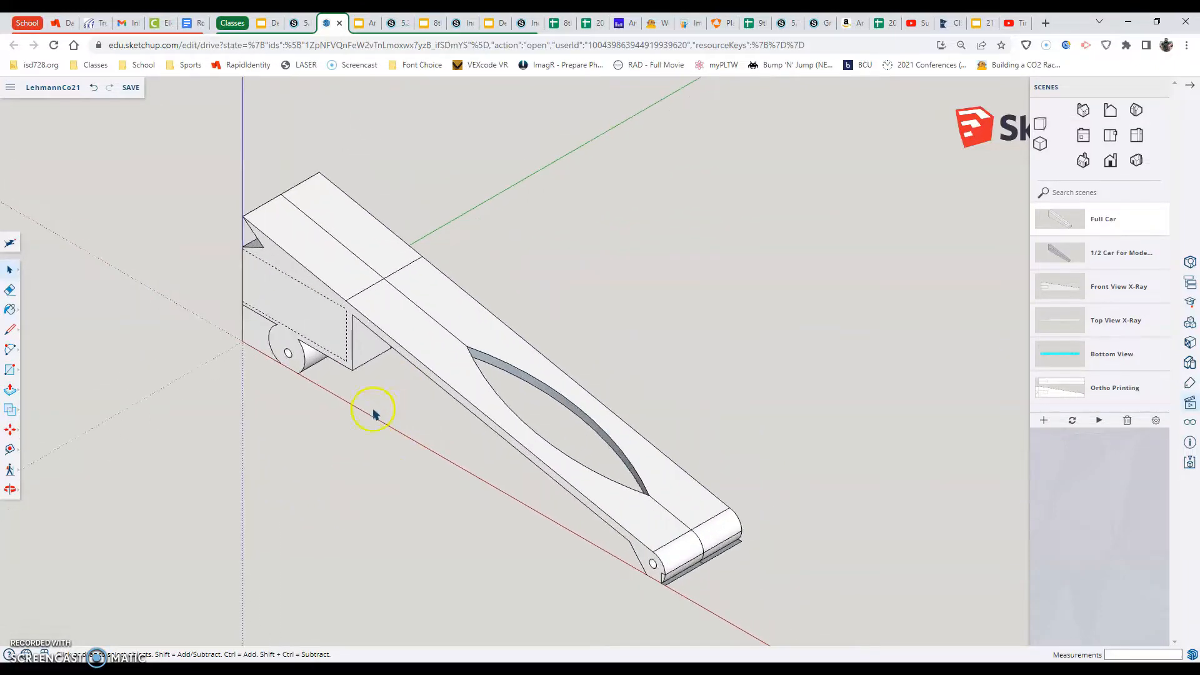
mouse_move(75, 602)
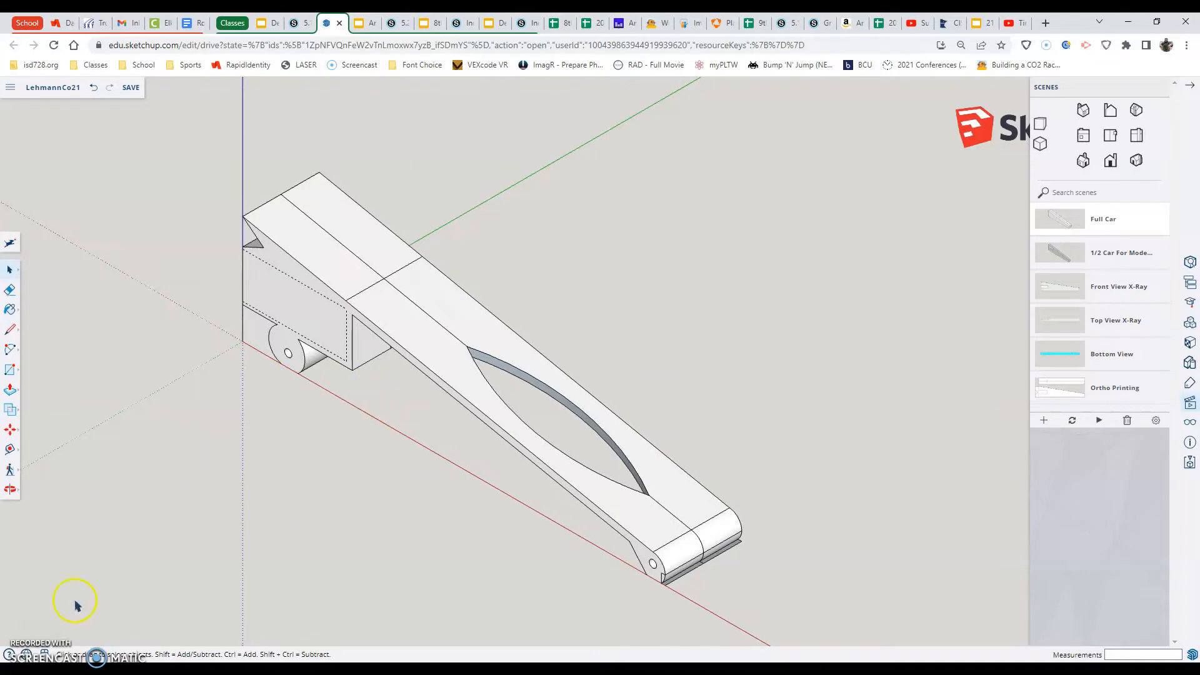